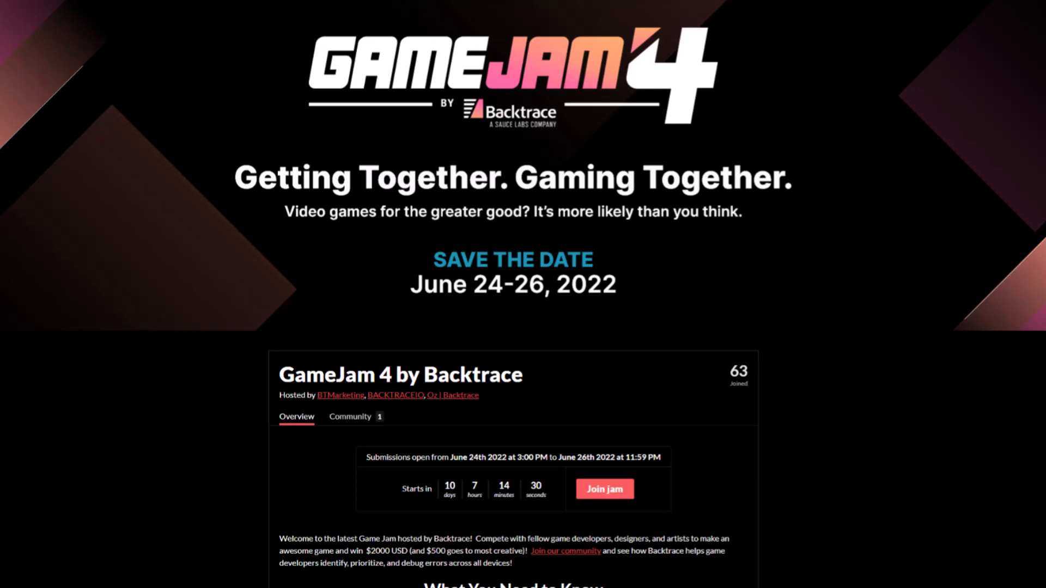
Step: Open the Wolf animator controller and inspect the Idle and Left Slash Attack states and transitions
{"action": "scroll", "scroll_direction": "down", "scroll_amount": 3}
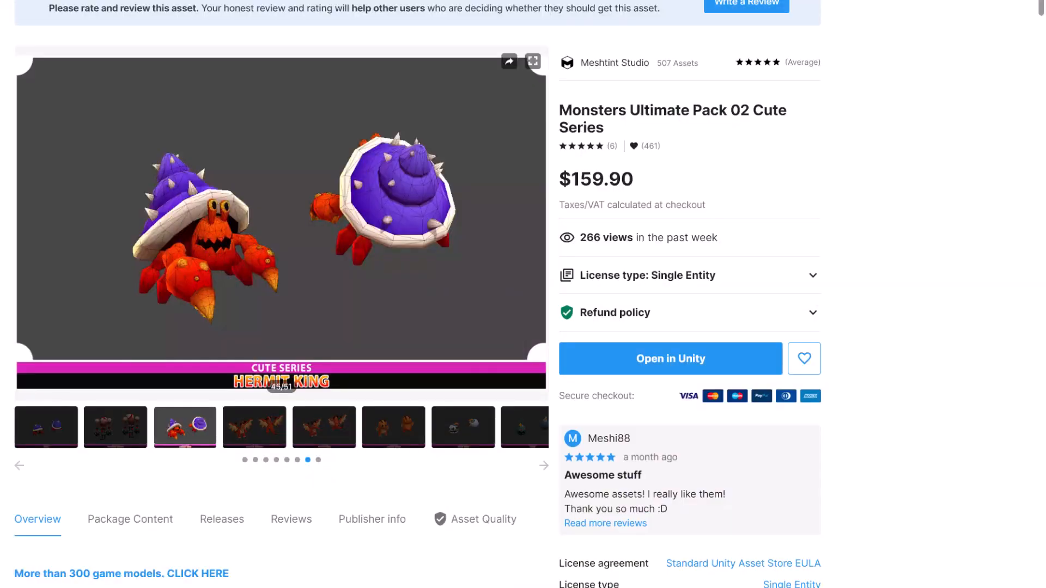
{"action": "left_click", "coordinate": [670, 359]}
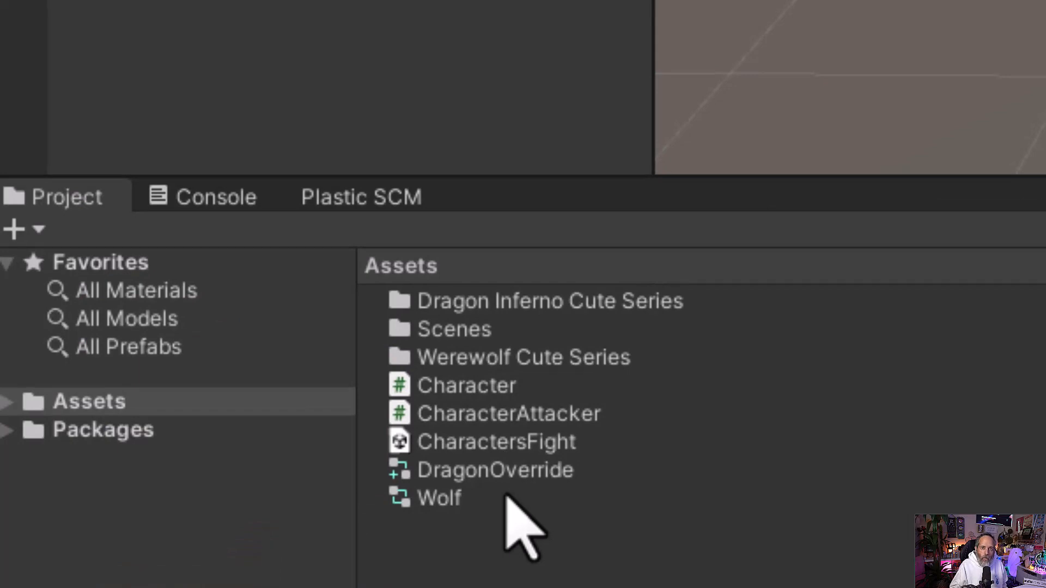
{"action": "double_click", "coordinate": [439, 497]}
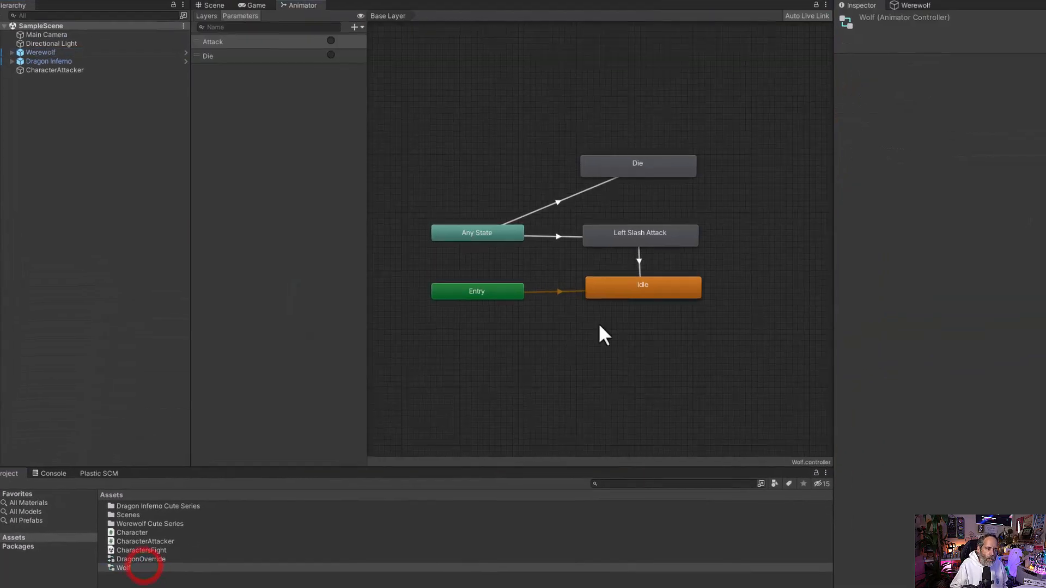
{"action": "left_click", "coordinate": [642, 285]}
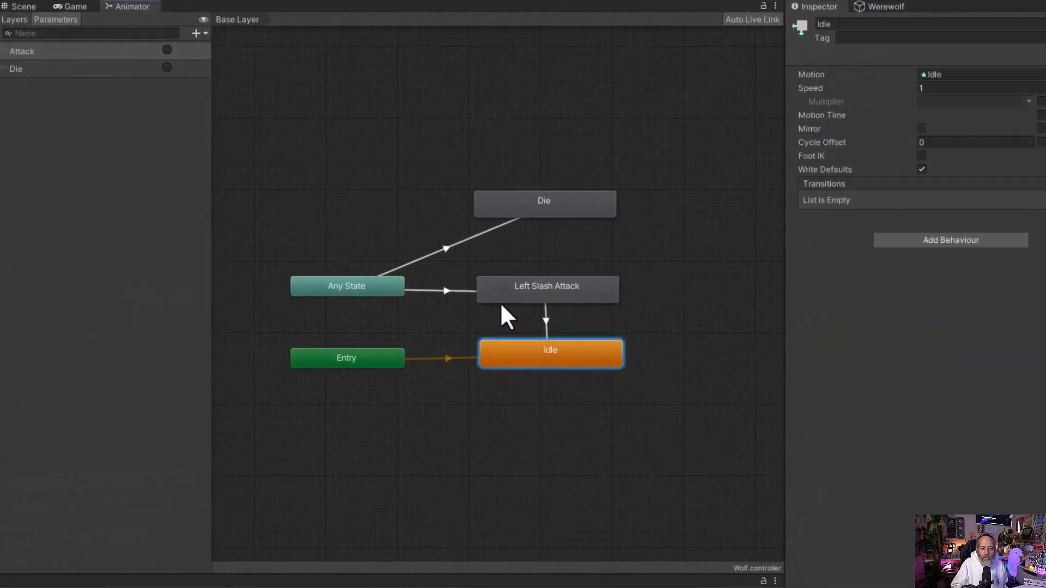
{"action": "left_click", "coordinate": [547, 289]}
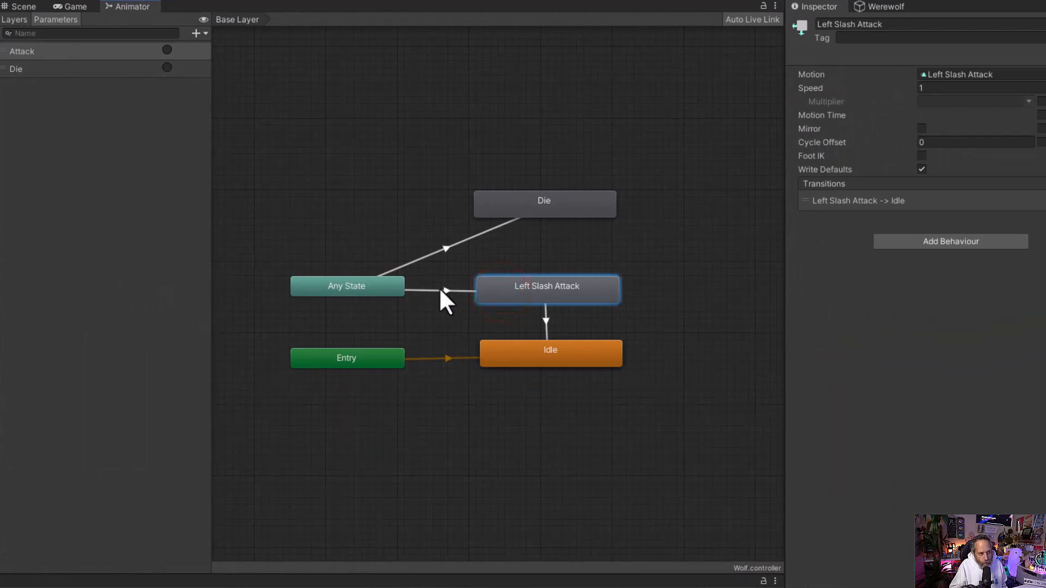
{"action": "left_click", "coordinate": [434, 291]}
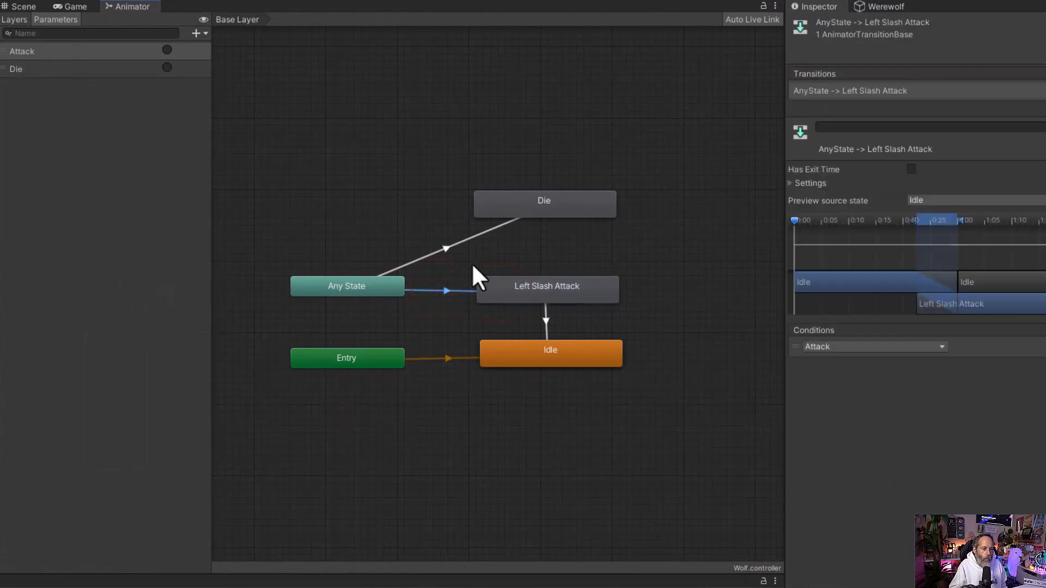
{"action": "left_click", "coordinate": [544, 205]}
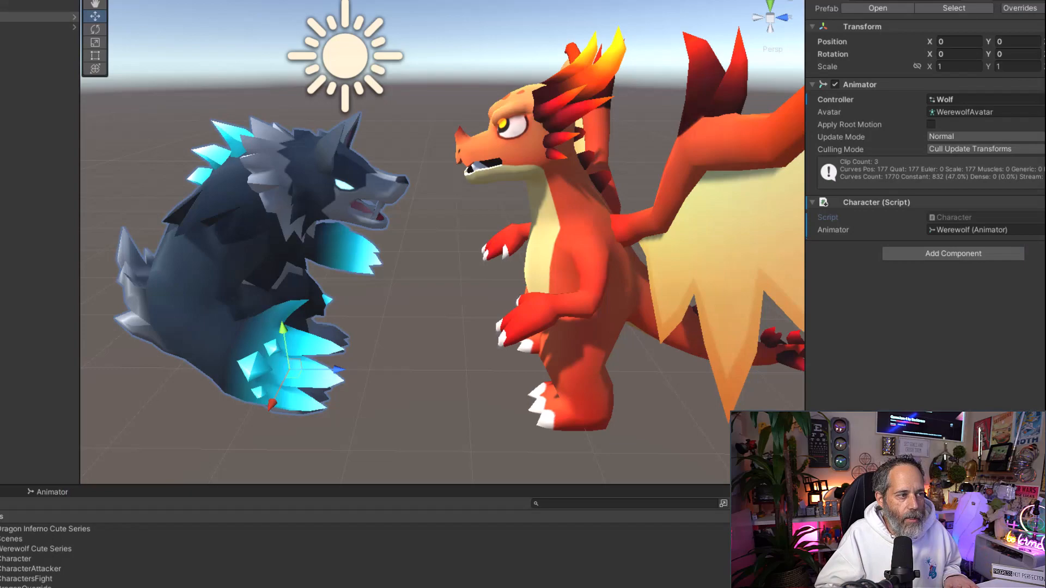
Step: Select CharacterAttacker, play the game, and make the werewolf attack the dragon with key 2
{"action": "left_click", "coordinate": [39, 72]}
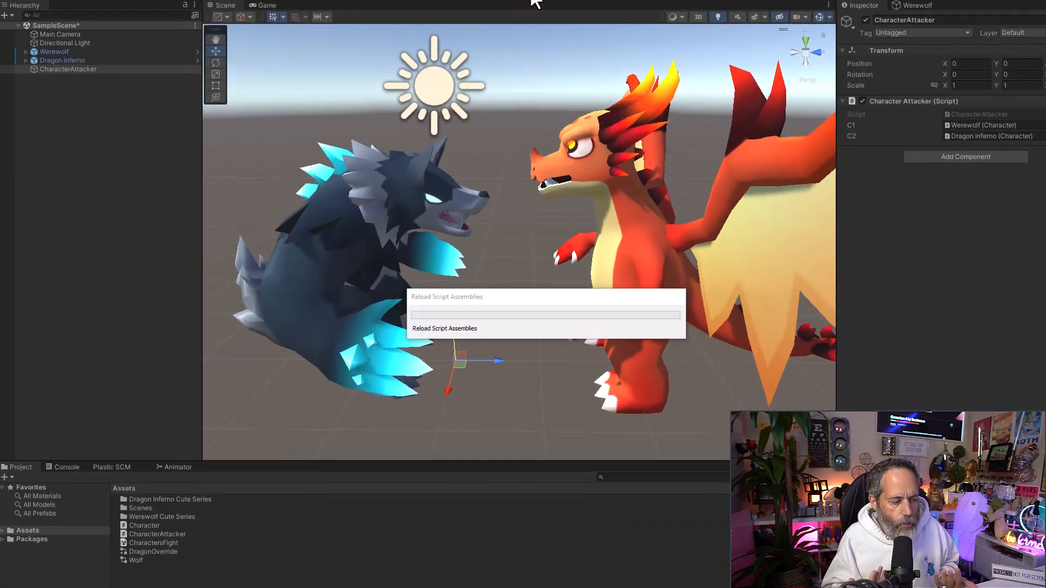
{"action": "left_click", "coordinate": [266, 5]}
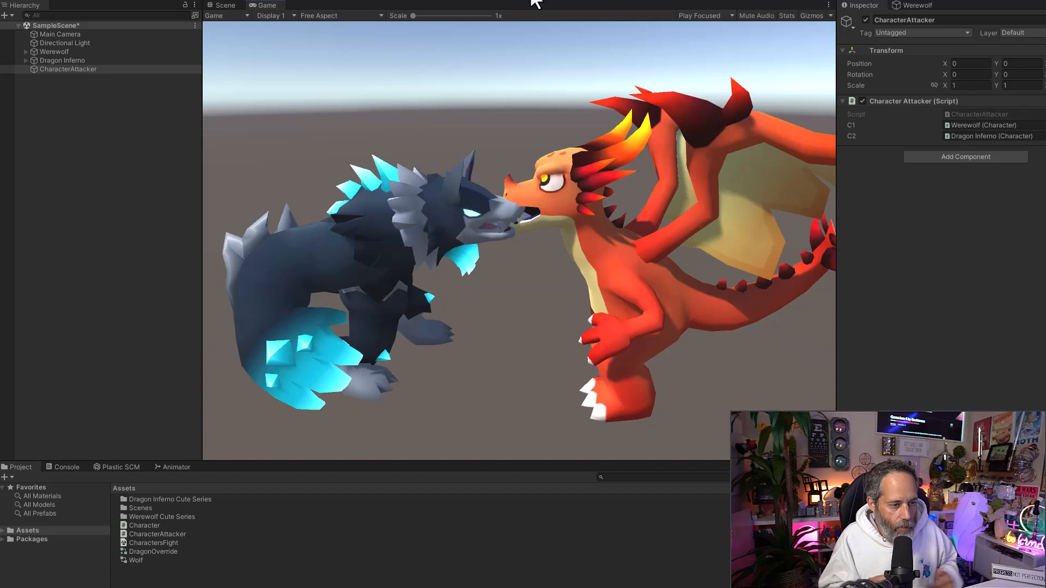
{"action": "key", "text": "2"}
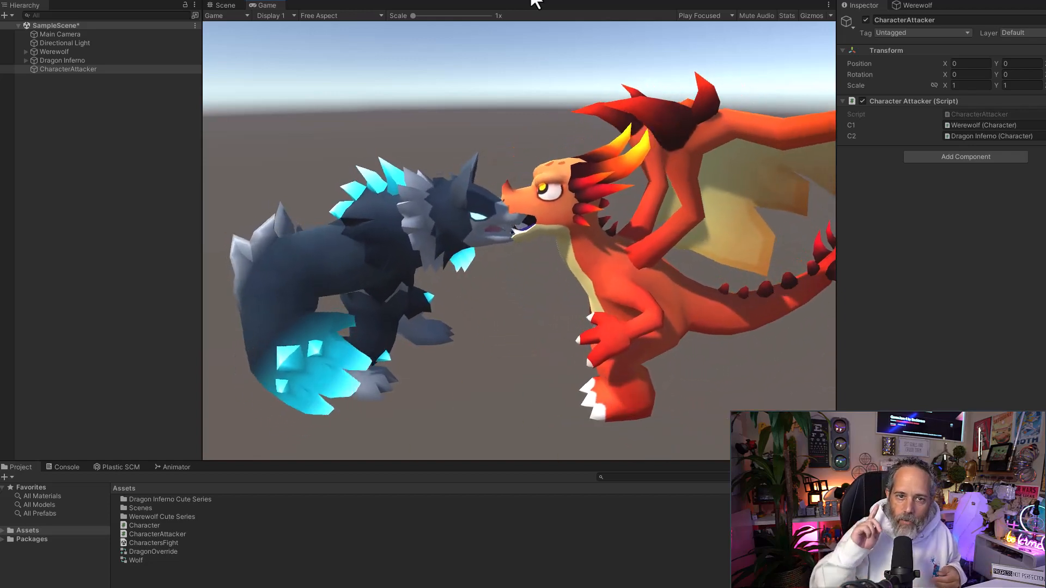
{"action": "left_click", "coordinate": [225, 5]}
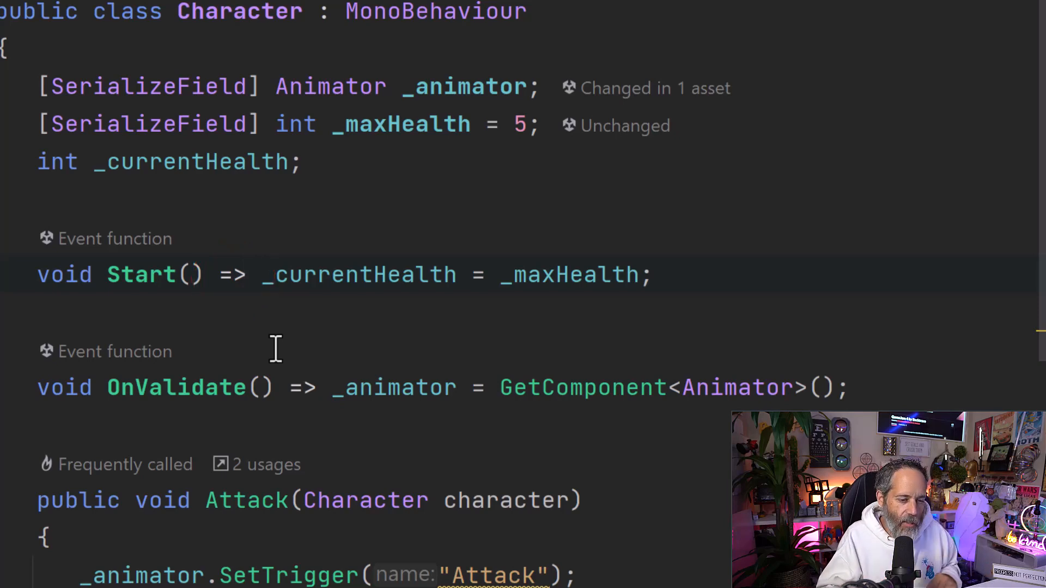
Step: Scroll down Character.cs to the Attack method
{"action": "scroll", "scroll_direction": "down", "scroll_amount": 3}
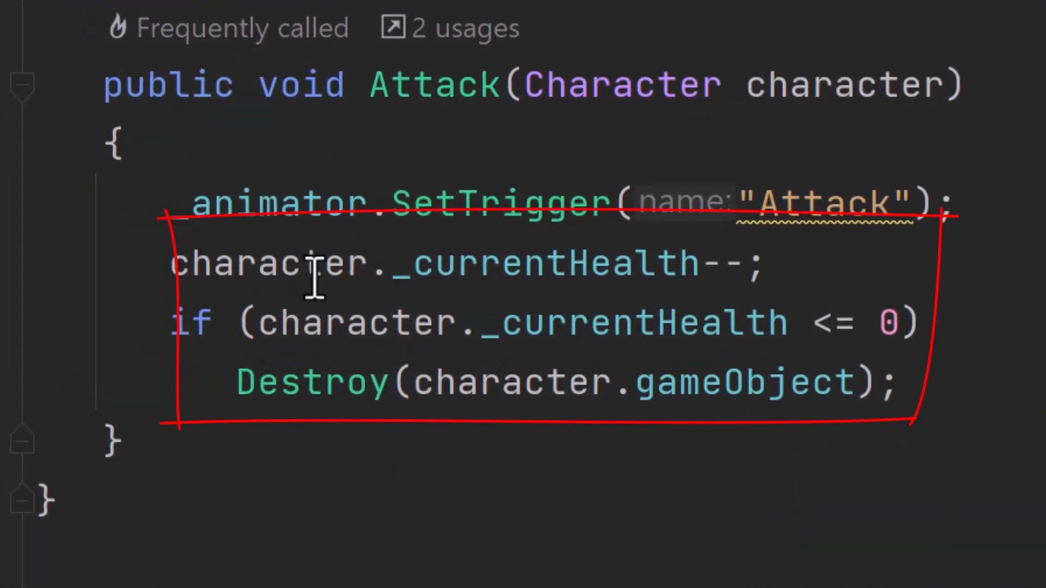
{"action": "mouse_move", "coordinate": [497, 264]}
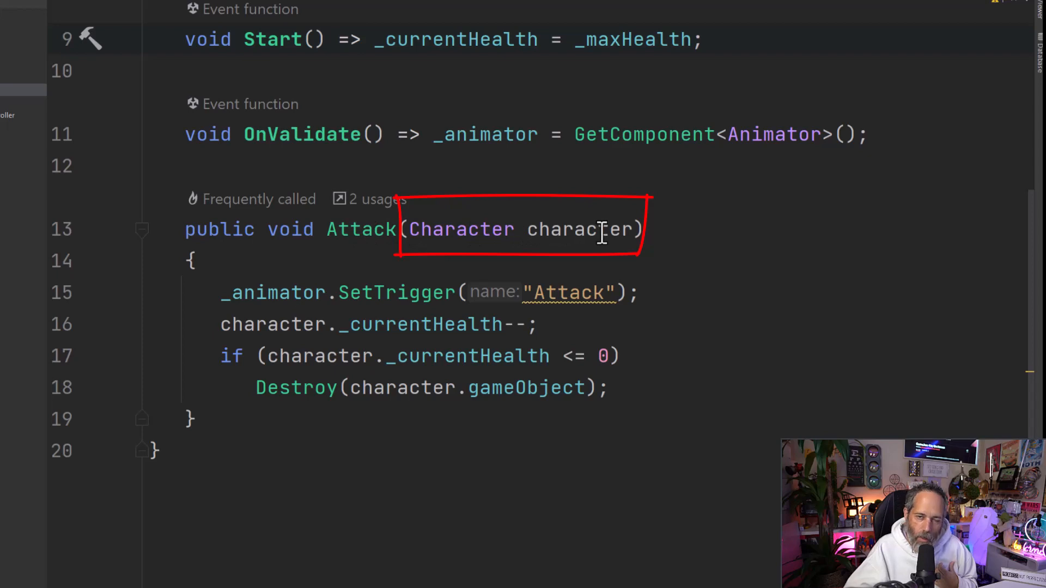
{"action": "mouse_move", "coordinate": [580, 229]}
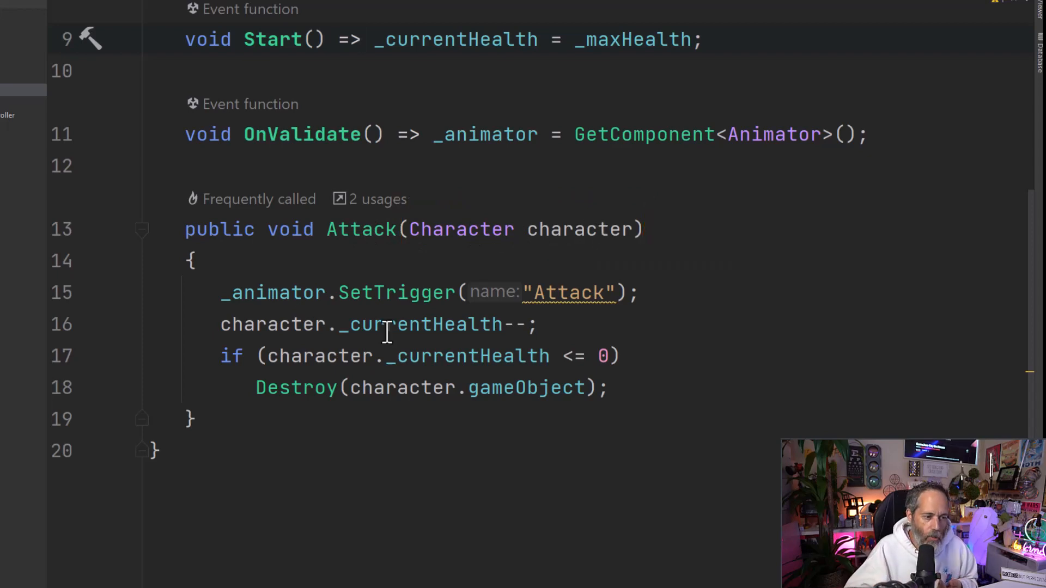
{"action": "scroll", "scroll_direction": "up", "scroll_amount": 3}
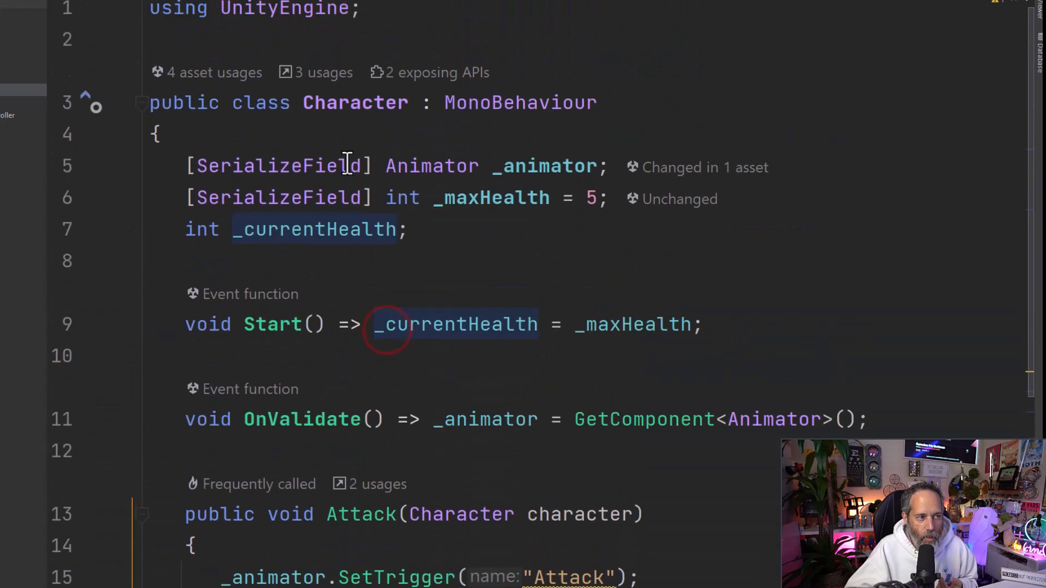
{"action": "mouse_move", "coordinate": [356, 103]}
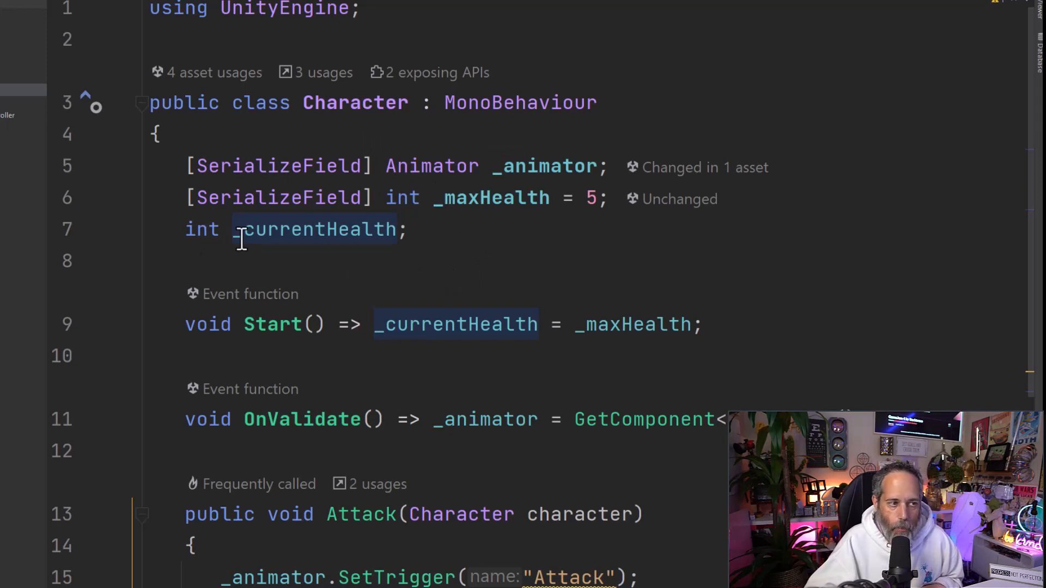
{"action": "mouse_move", "coordinate": [280, 166]}
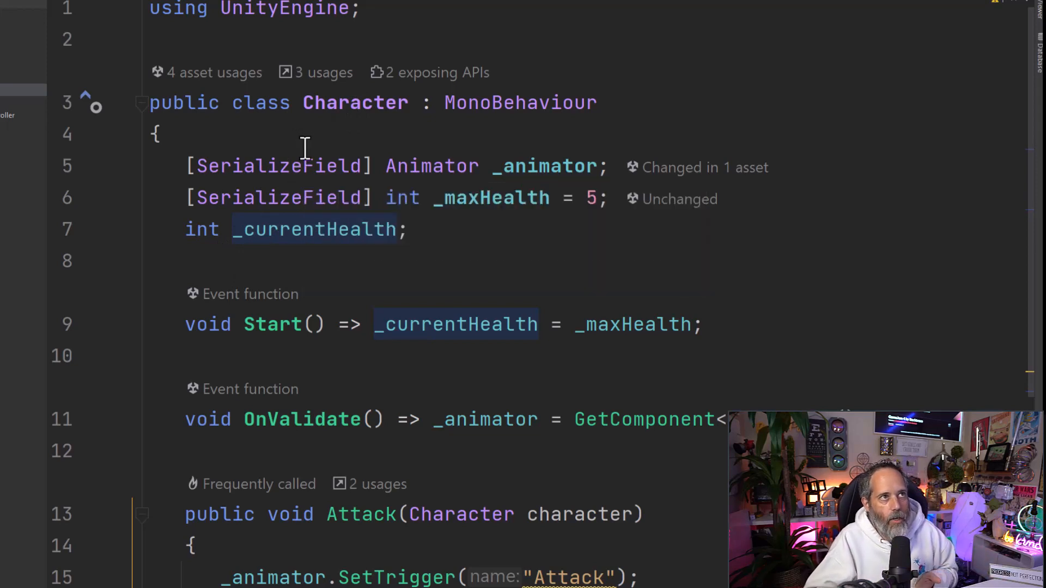
{"action": "mouse_move", "coordinate": [280, 165]}
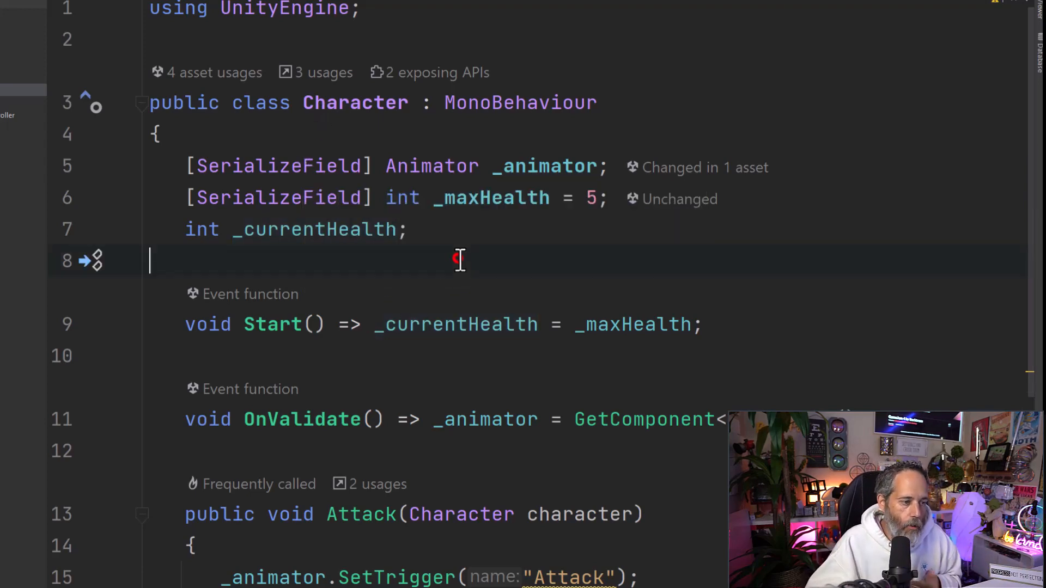
{"action": "scroll", "scroll_direction": "down", "scroll_amount": 3}
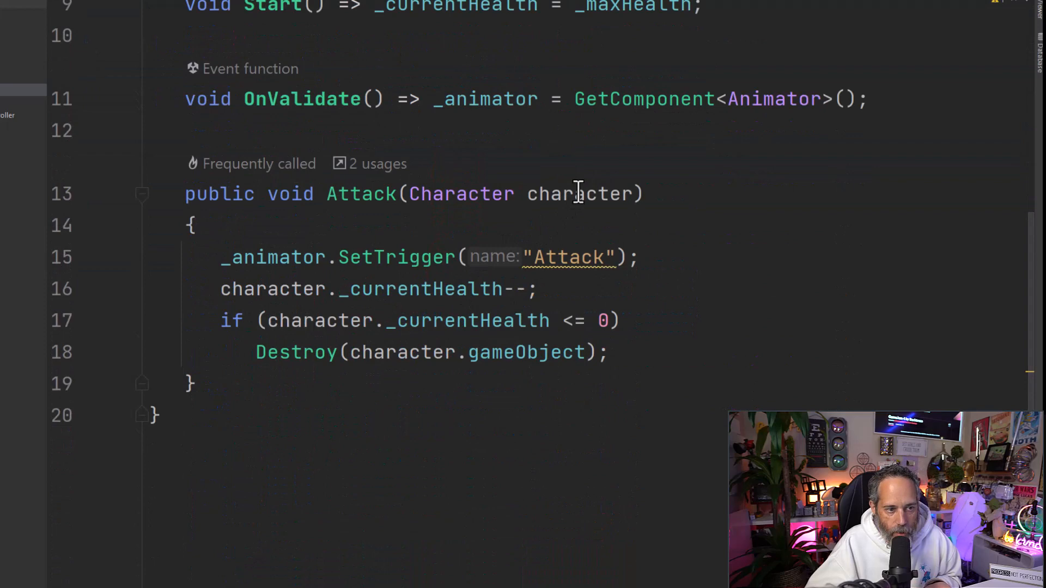
{"action": "double_click", "coordinate": [581, 193]}
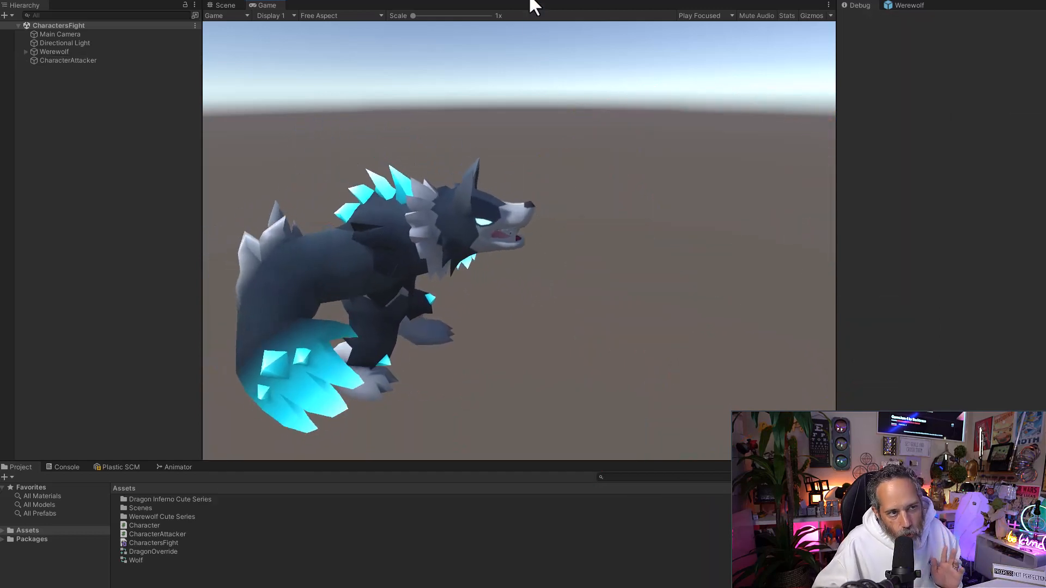
Step: Stop and replay the game to watch Dragon Inferno get destroyed
{"action": "left_click", "coordinate": [226, 6]}
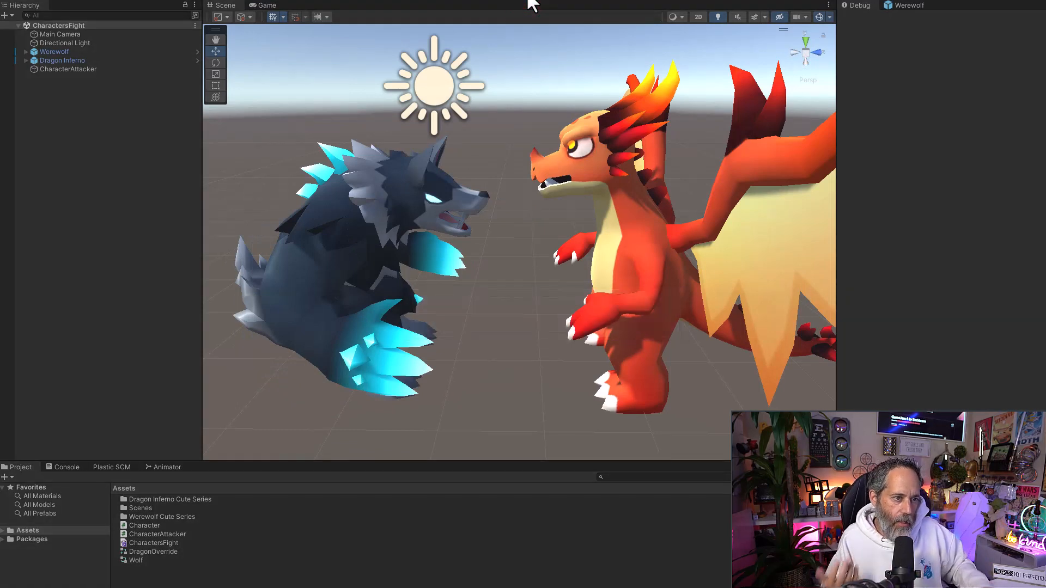
{"action": "left_click", "coordinate": [267, 5]}
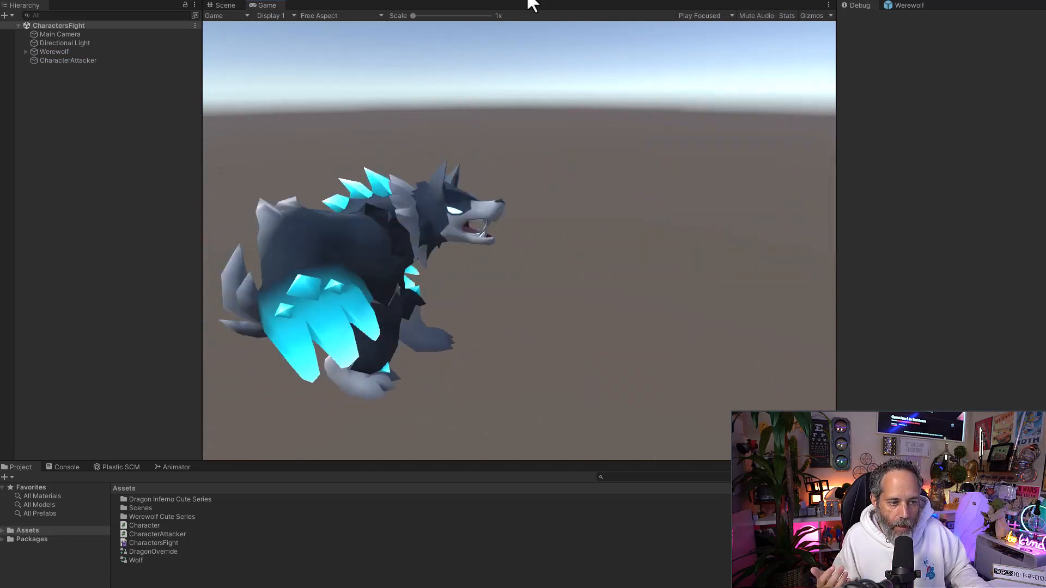
{"action": "left_click", "coordinate": [225, 5]}
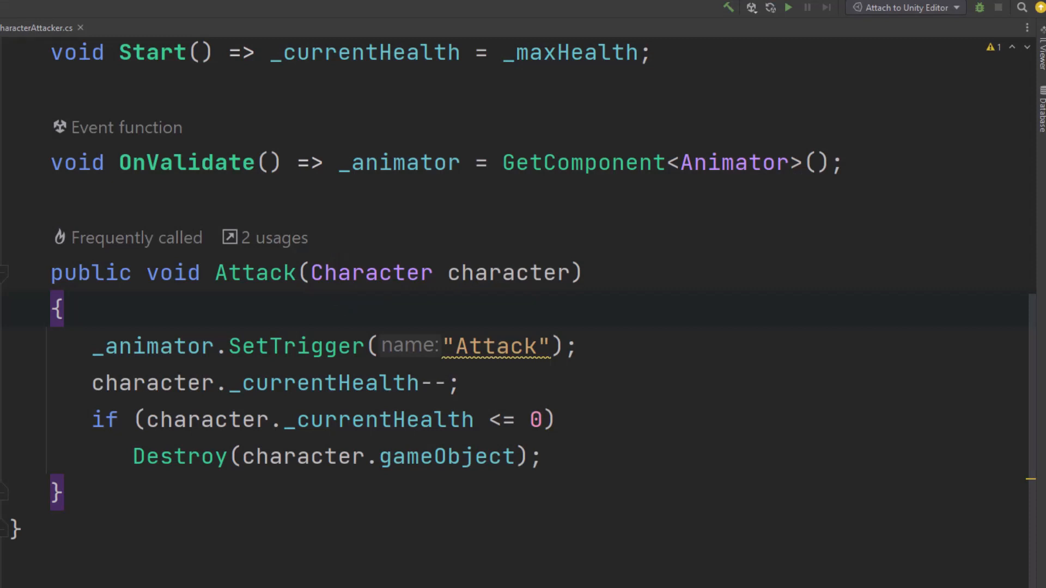
{"action": "mouse_move", "coordinate": [193, 429]}
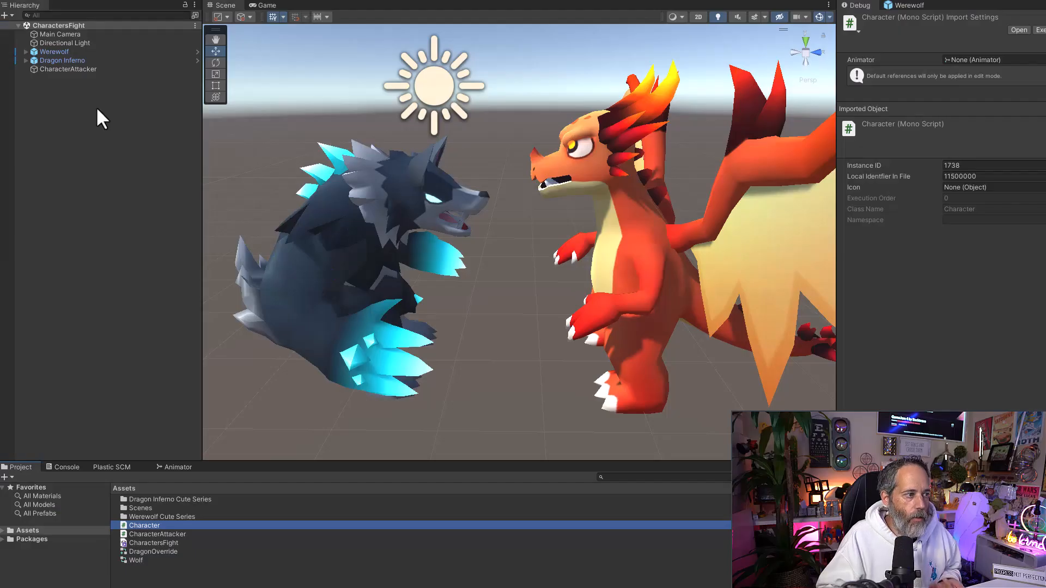
Step: Add an AttackLand event to the Werewolf's Left Slash Attack clip and apply the import change
{"action": "left_click", "coordinate": [54, 51]}
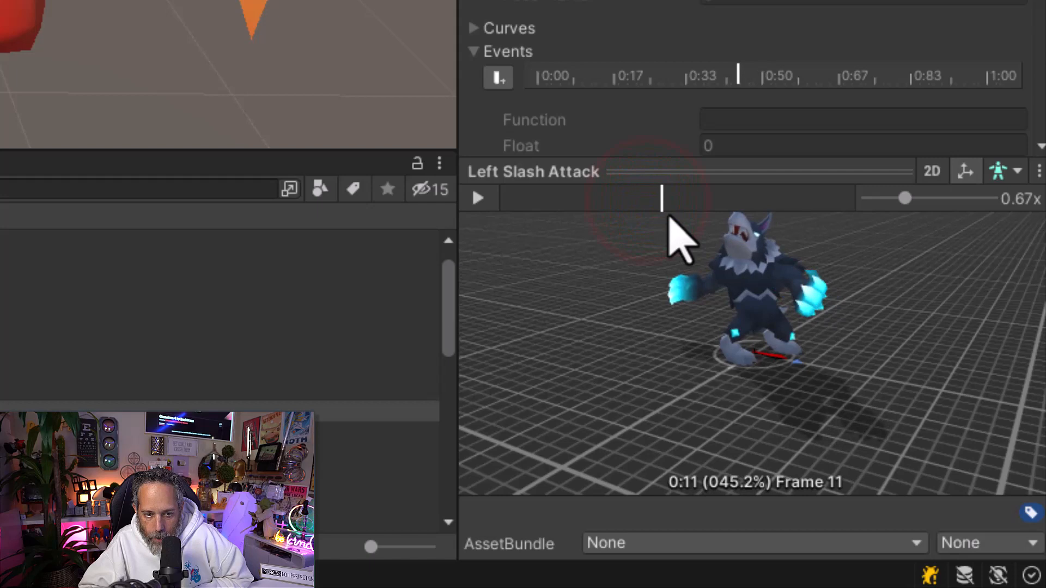
{"action": "mouse_move", "coordinate": [497, 77]}
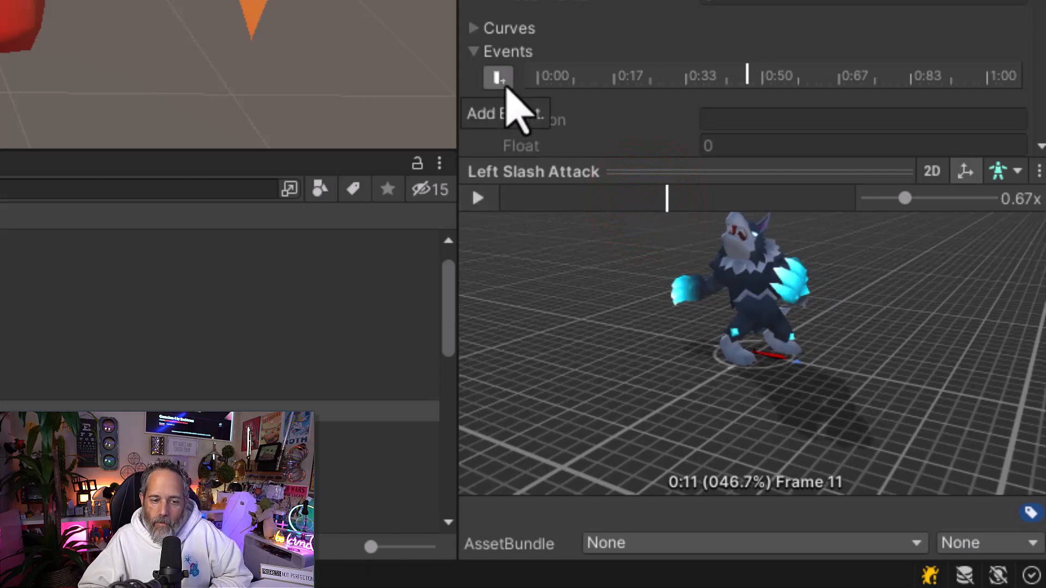
{"action": "left_click", "coordinate": [497, 77]}
{"action": "type", "text": "AttackLand"}
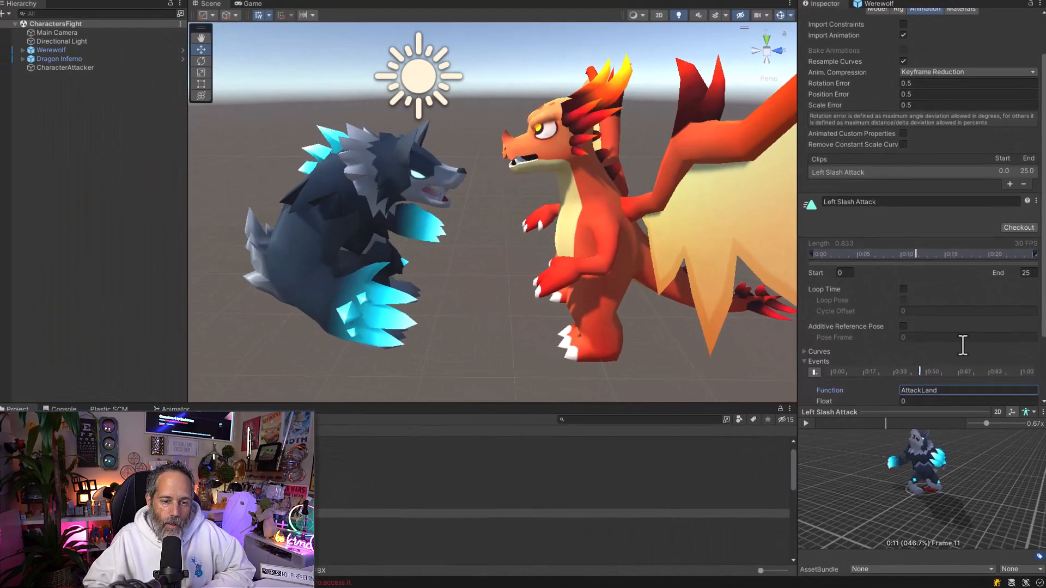
{"action": "left_click", "coordinate": [1026, 396]}
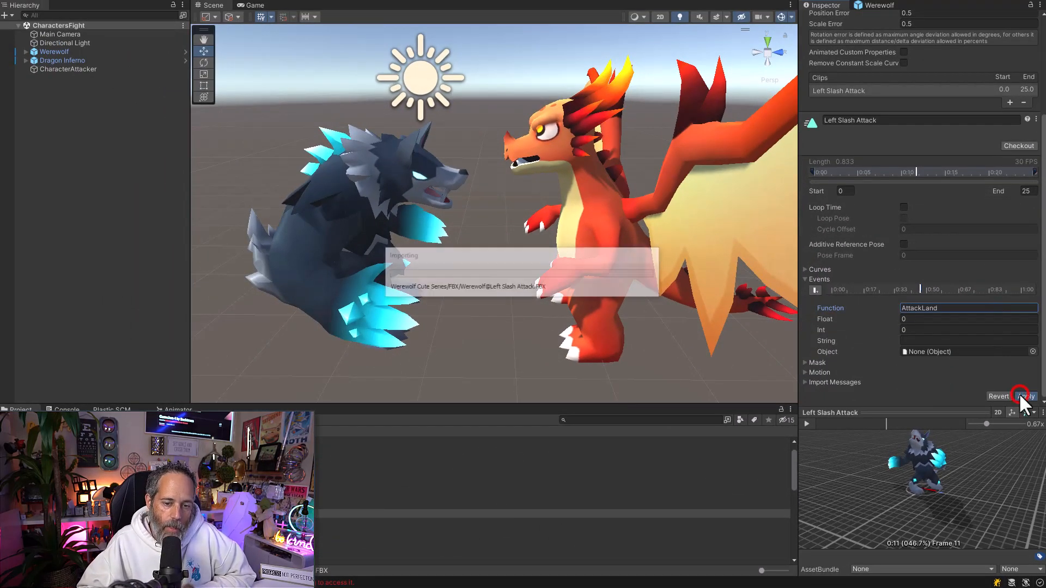
{"action": "left_click", "coordinate": [1026, 396]}
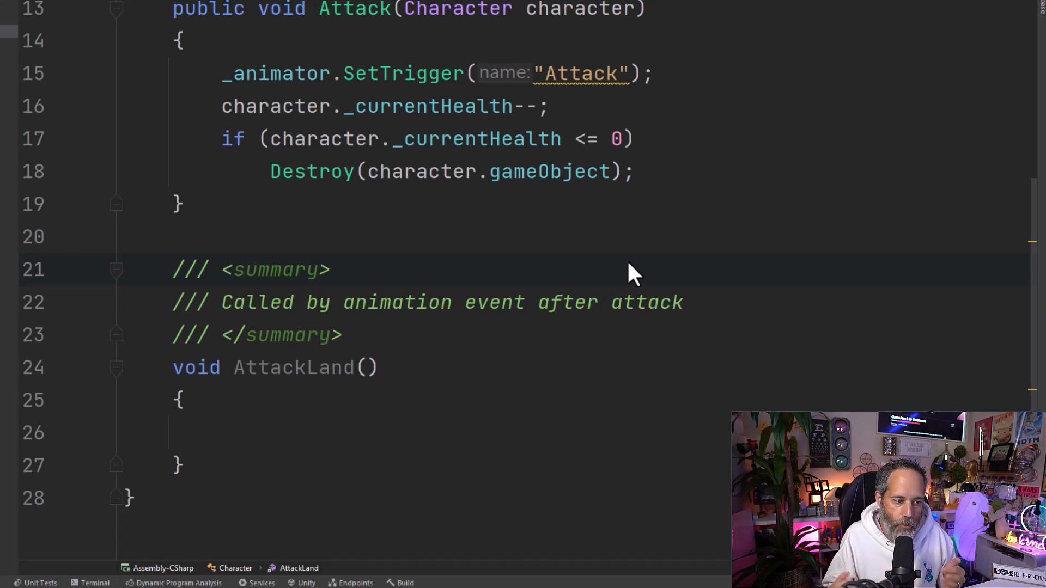
{"action": "mouse_move", "coordinate": [333, 368]}
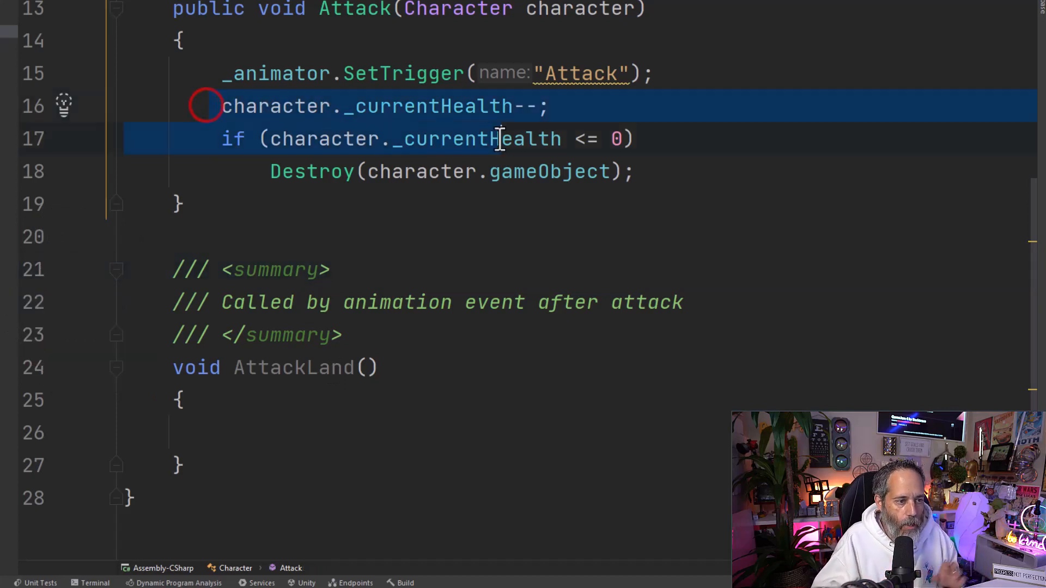
Step: Select the health-decrement and Destroy lines in Attack for moving
{"action": "left_click", "coordinate": [633, 172]}
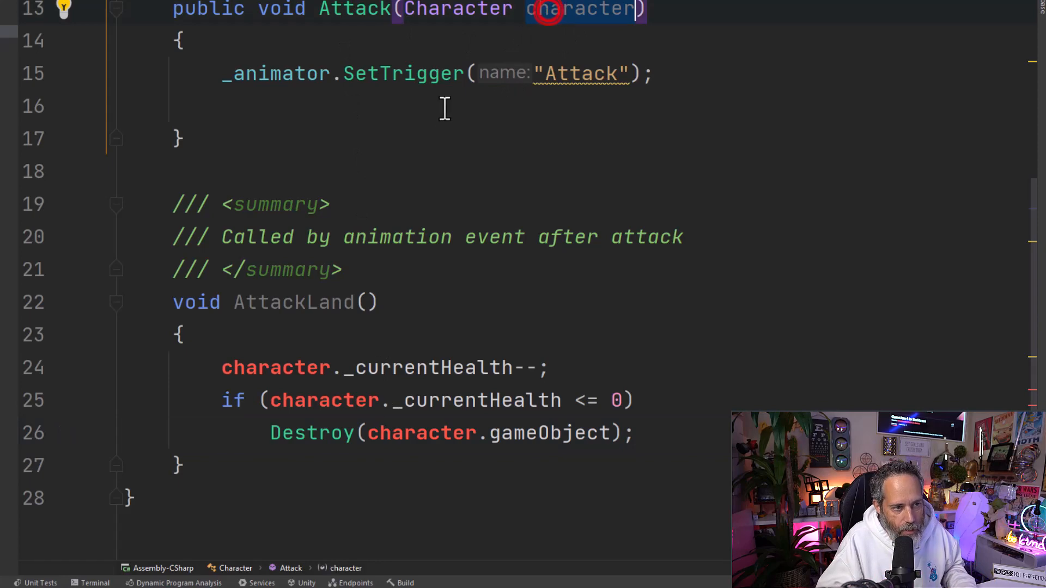
Step: Assign _target = character in Attack and create the _target field via quick-fix
{"action": "type", "text": "_target = character;"}
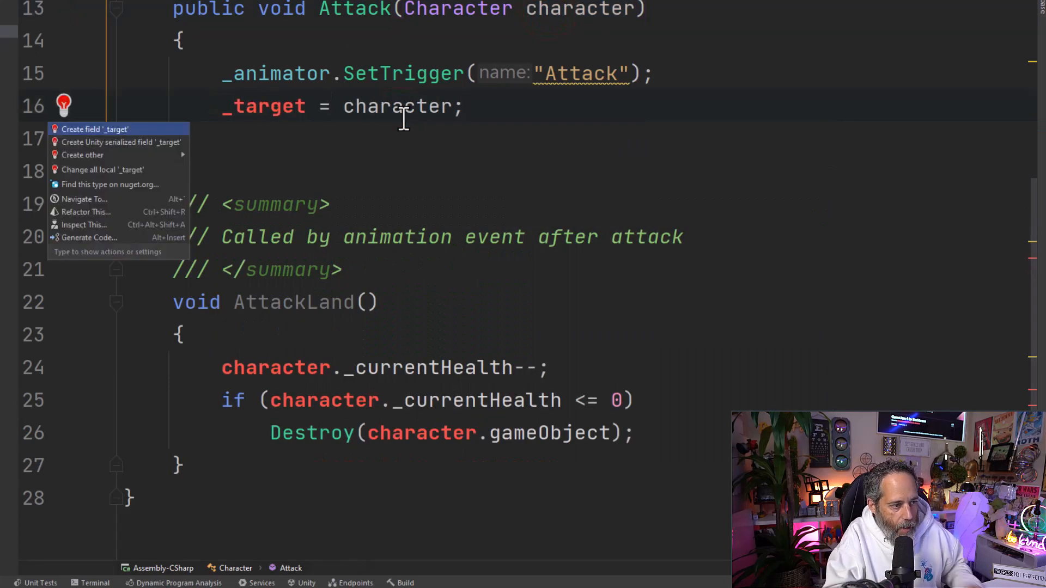
{"action": "left_click", "coordinate": [95, 128]}
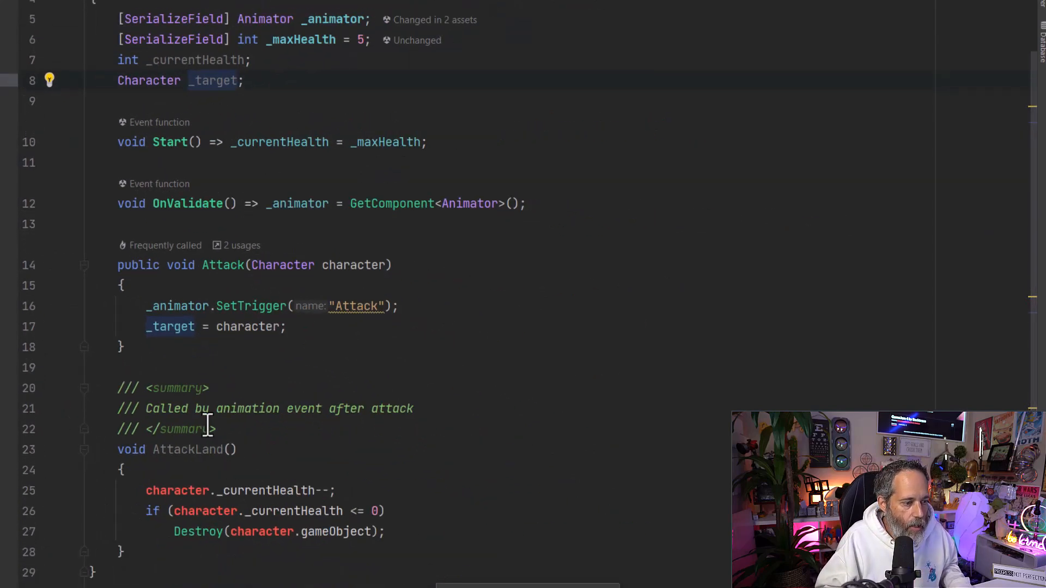
{"action": "scroll", "scroll_direction": "down", "scroll_amount": 3}
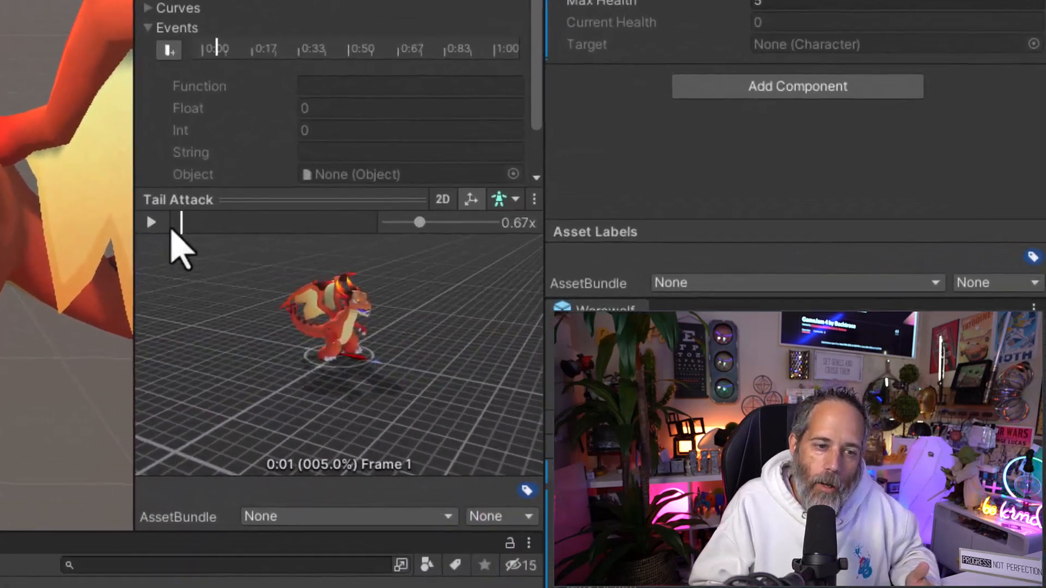
Step: Scrub the Tail Attack preview to frame 16 and add an AttackLand event
{"action": "left_click_drag", "start_coordinate": [179, 222], "coordinate": [249, 221]}
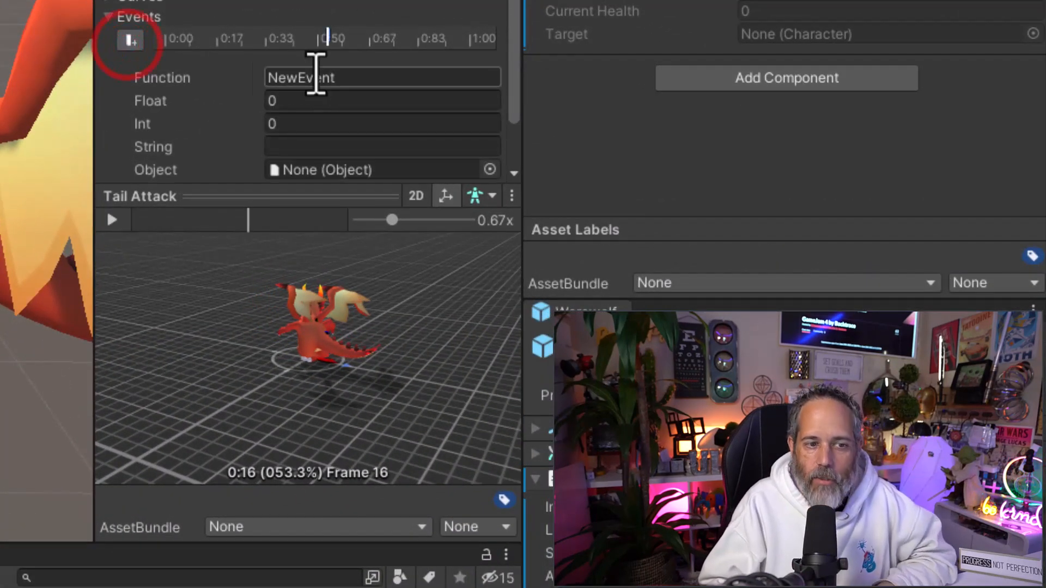
{"action": "type", "text": "At"}
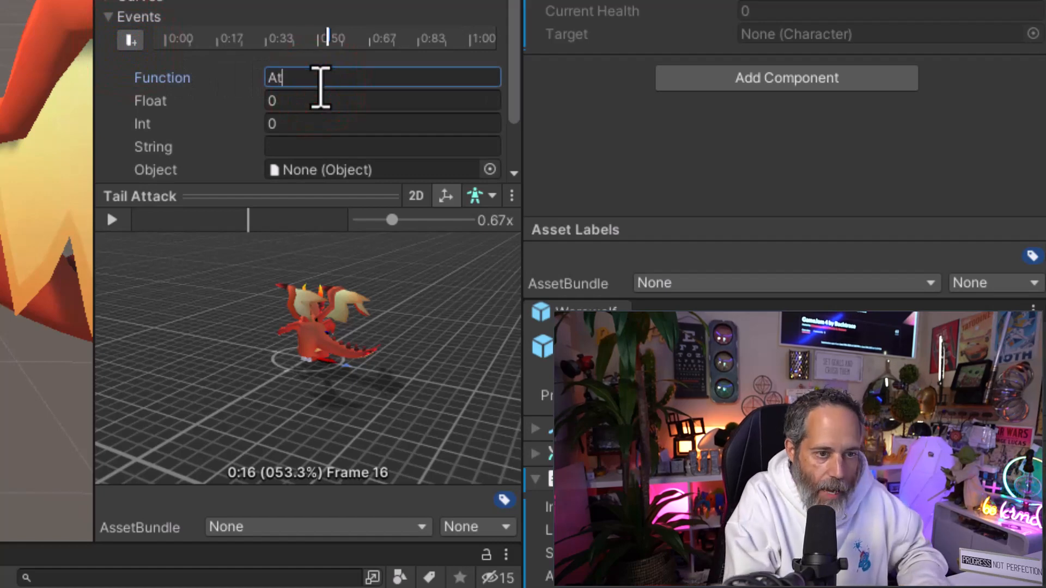
{"action": "type", "text": "tackLand"}
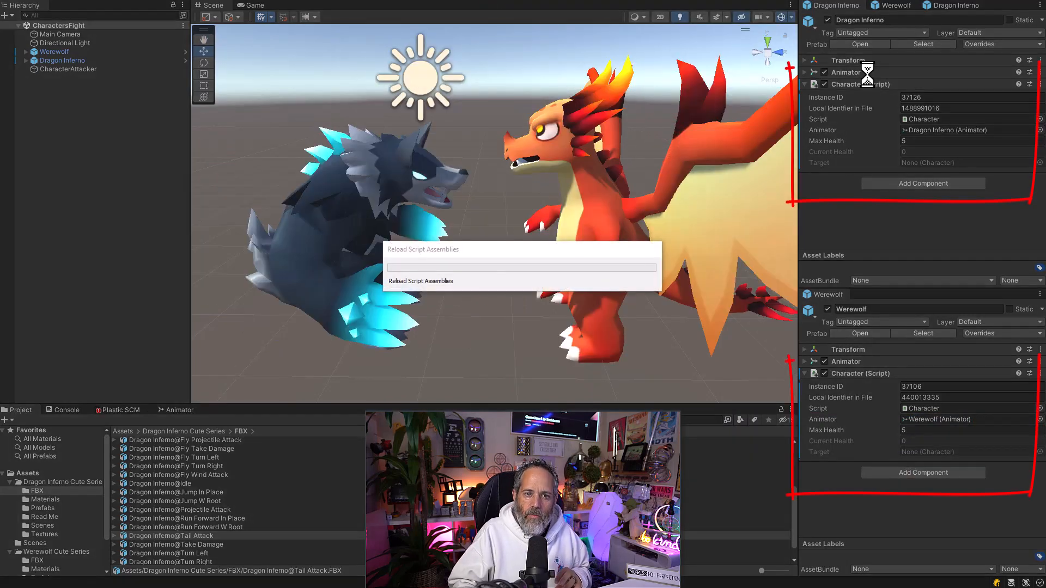
Step: Play the game, open and close Dragon Inferno's Properties window while the fight runs
{"action": "left_click", "coordinate": [252, 5]}
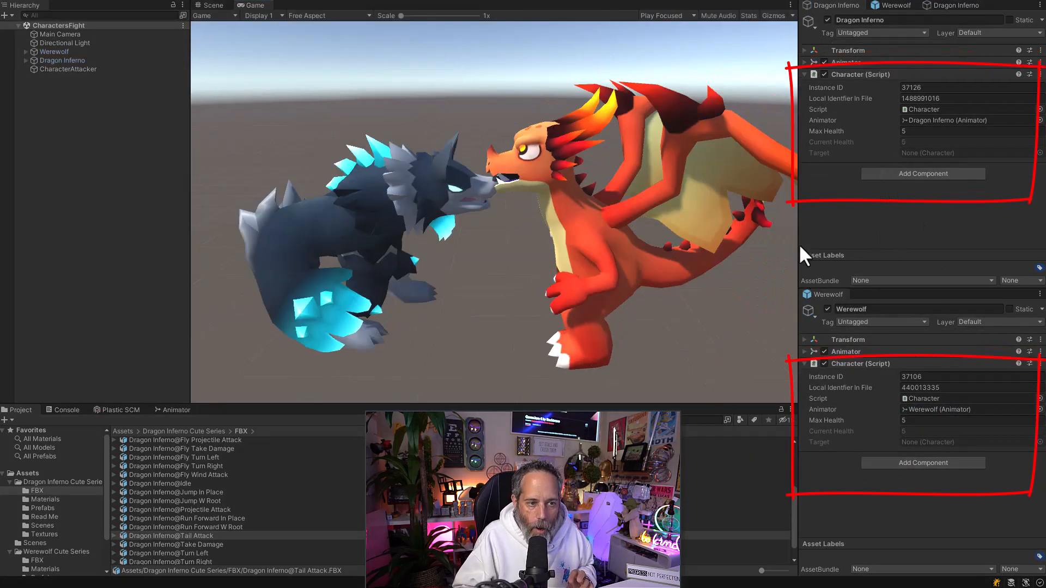
{"action": "right_click", "coordinate": [62, 60]}
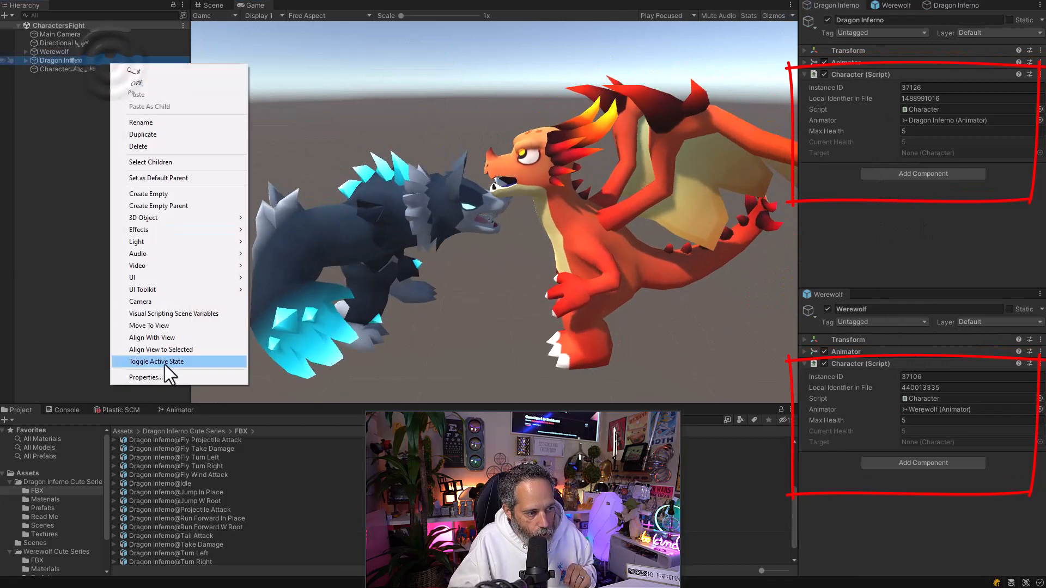
{"action": "left_click", "coordinate": [145, 377]}
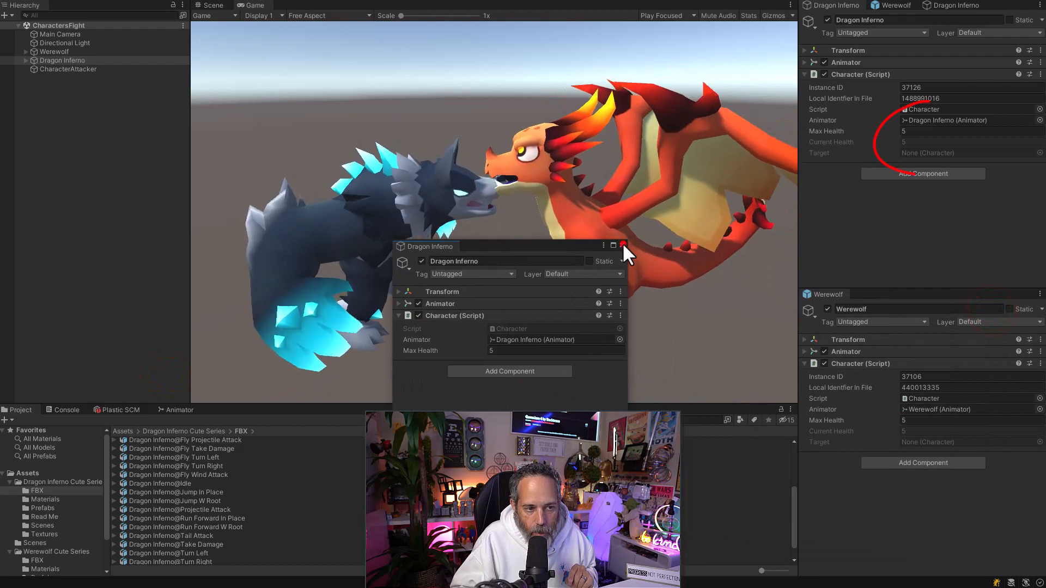
{"action": "left_click", "coordinate": [624, 246]}
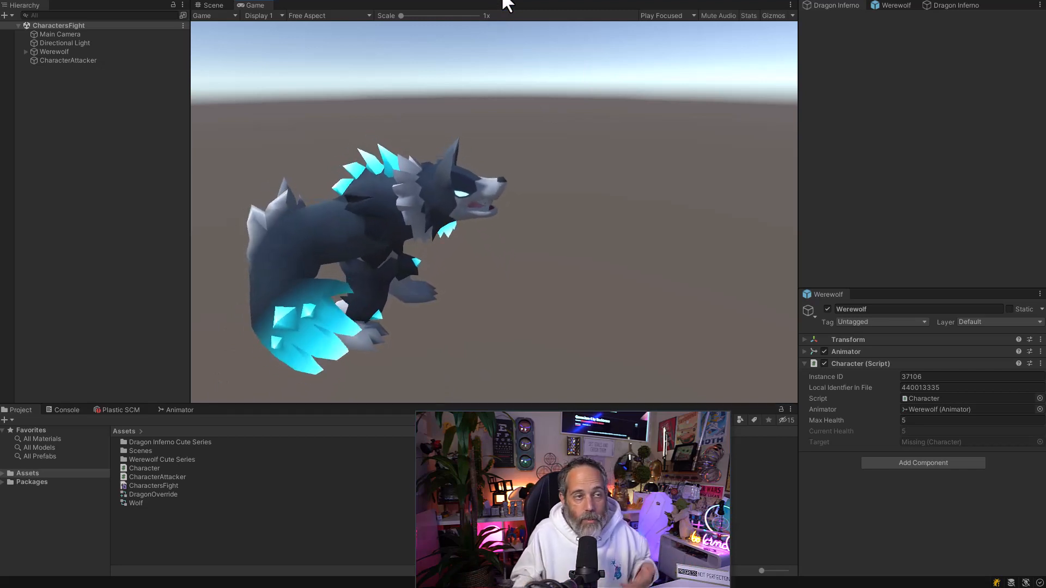
Step: Stop the game and write _animator.SetTrigger in AttackLand to fire the Die trigger
{"action": "left_click", "coordinate": [212, 5]}
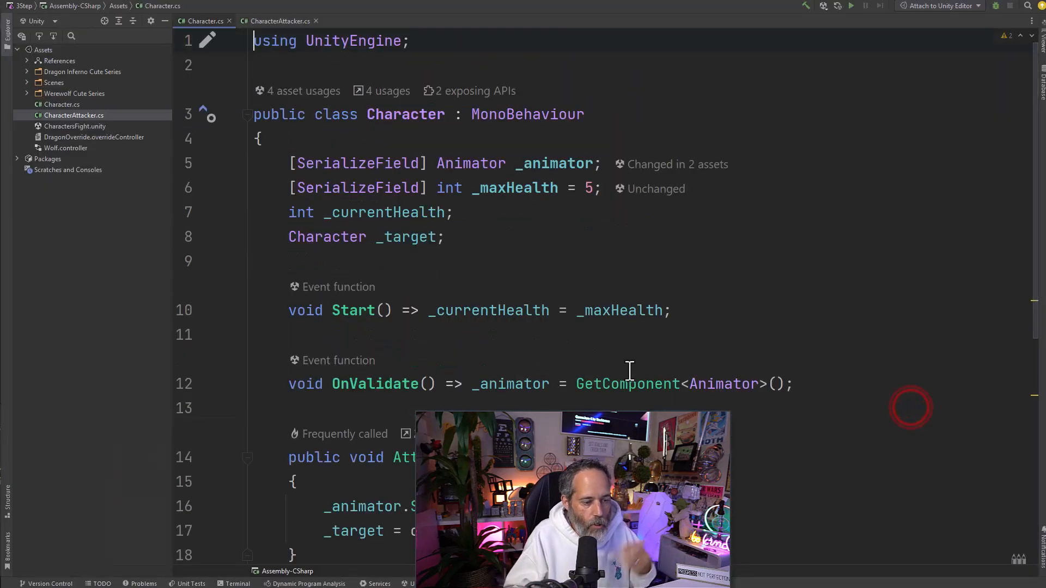
{"action": "scroll", "scroll_direction": "down", "scroll_amount": 3}
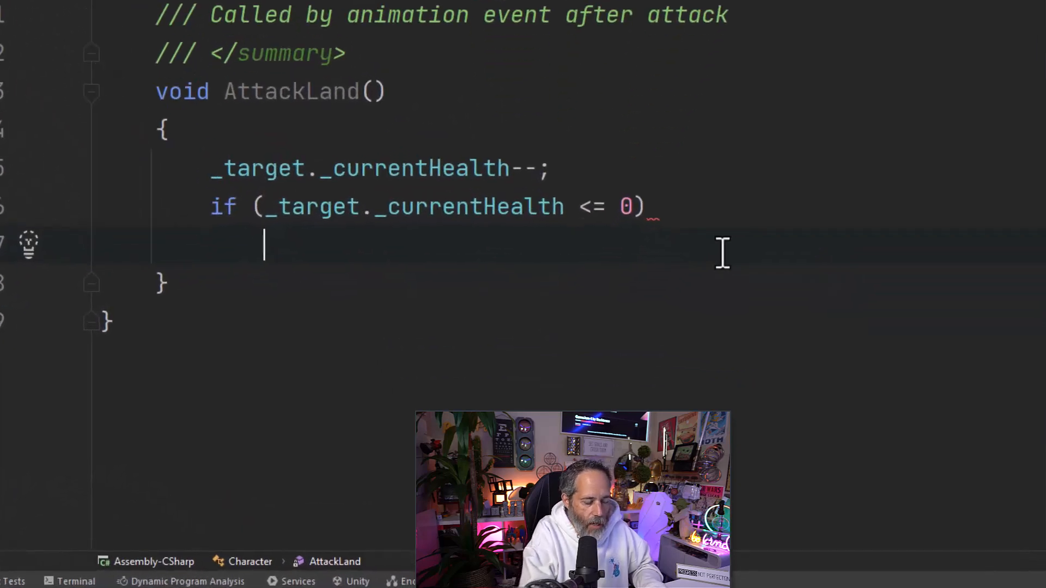
{"action": "type", "text": "_animator.SetTrigger(\"Die\");"}
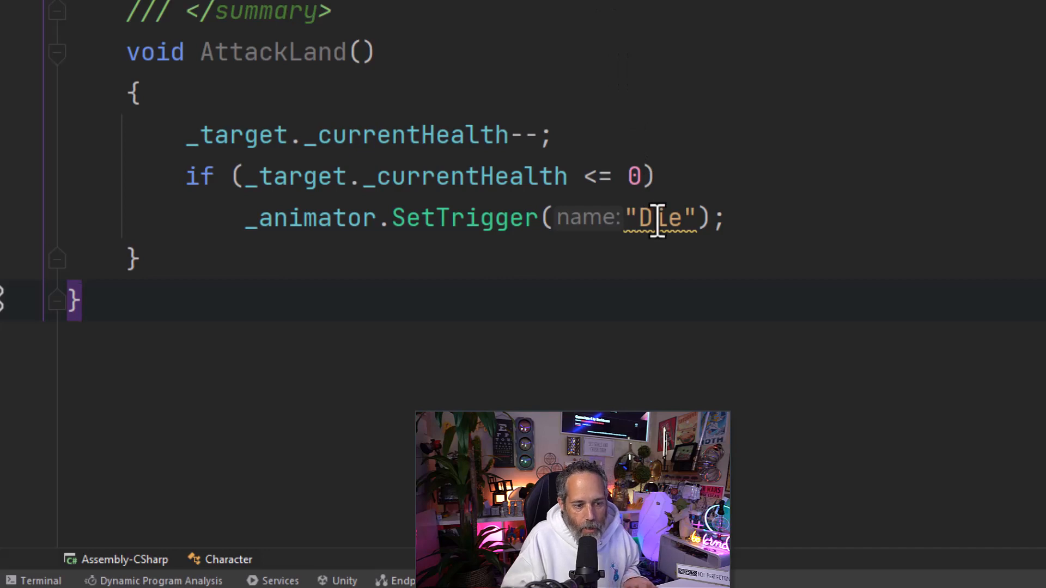
{"action": "mouse_move", "coordinate": [659, 218]}
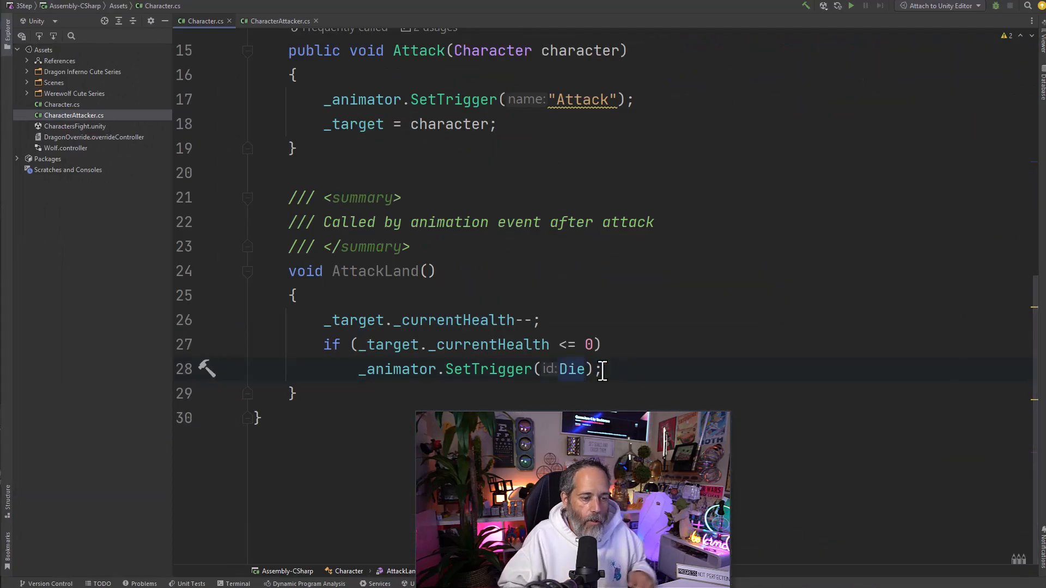
Step: Rename the cached Die and Attack1 hash fields to DIE and ATTACK
{"action": "scroll", "scroll_direction": "up", "scroll_amount": 3}
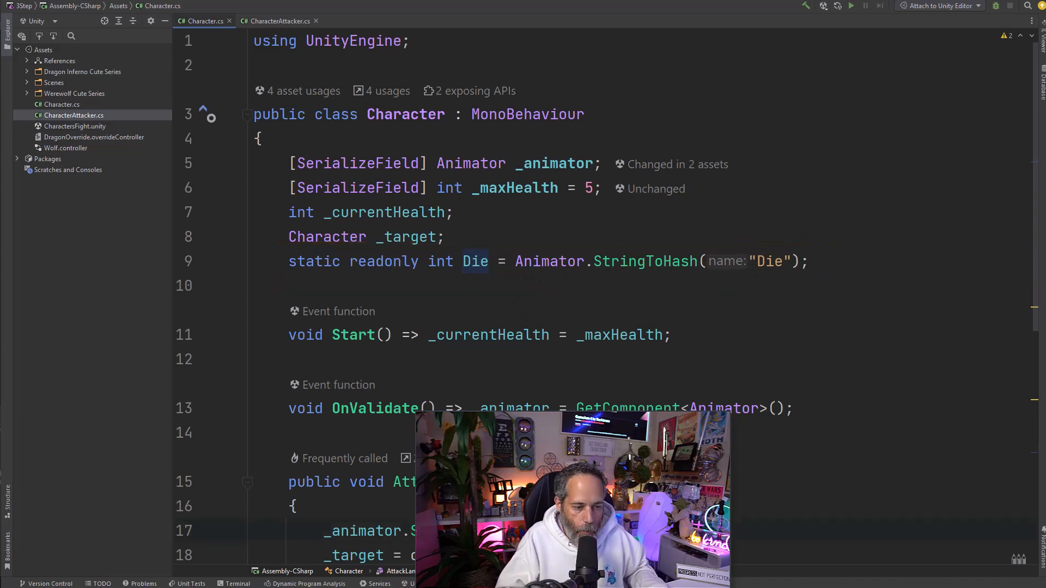
{"action": "scroll", "scroll_direction": "down", "scroll_amount": 3}
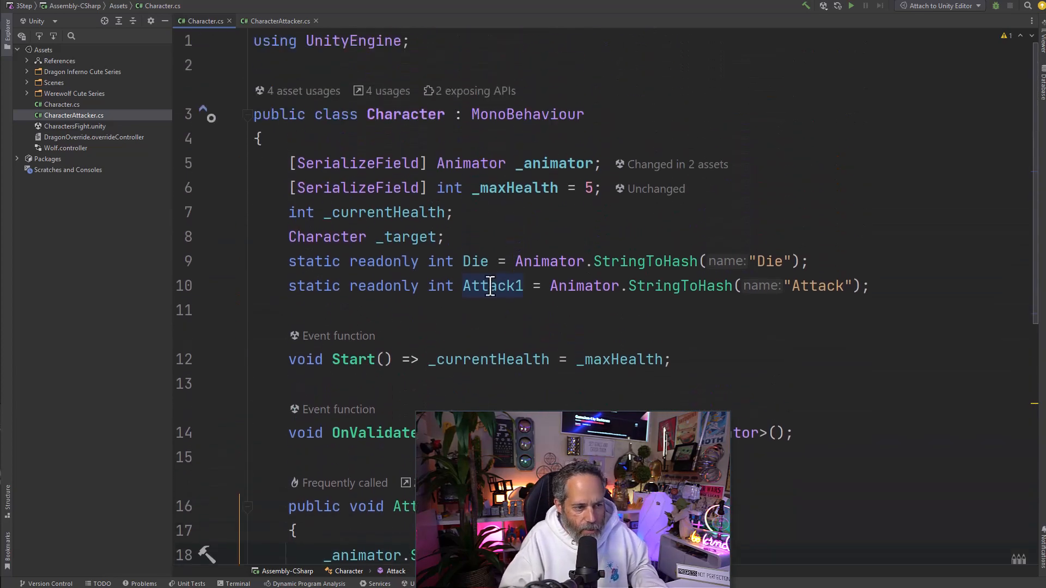
{"action": "type", "text": "DIE"}
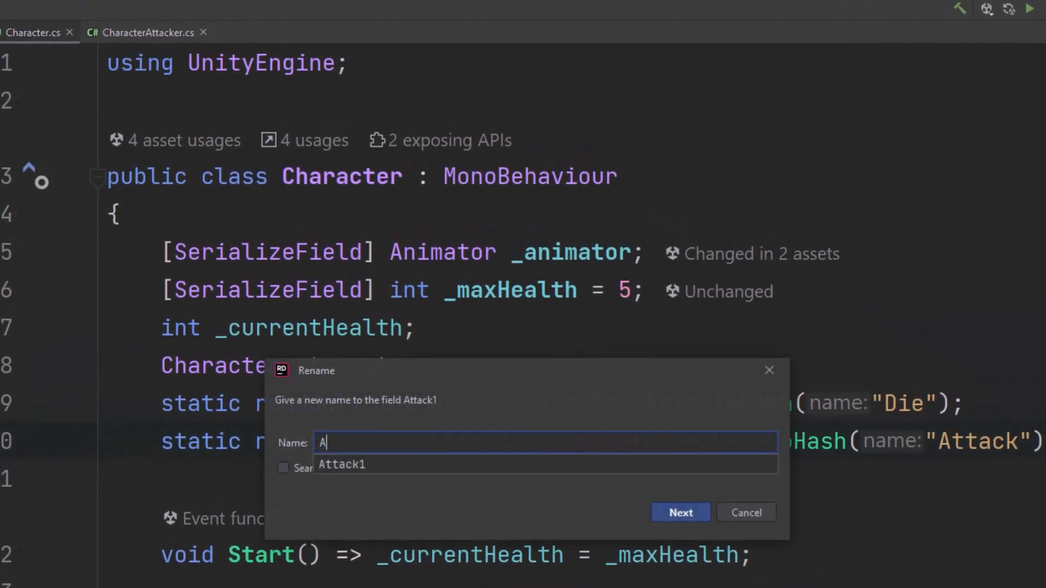
{"action": "type", "text": "TTACK"}
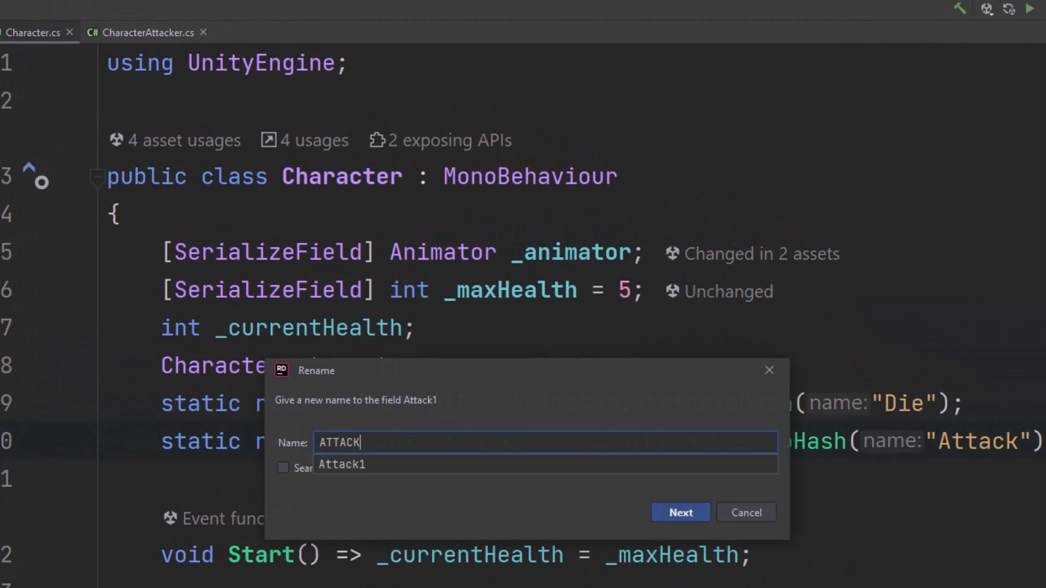
{"action": "left_click", "coordinate": [680, 512]}
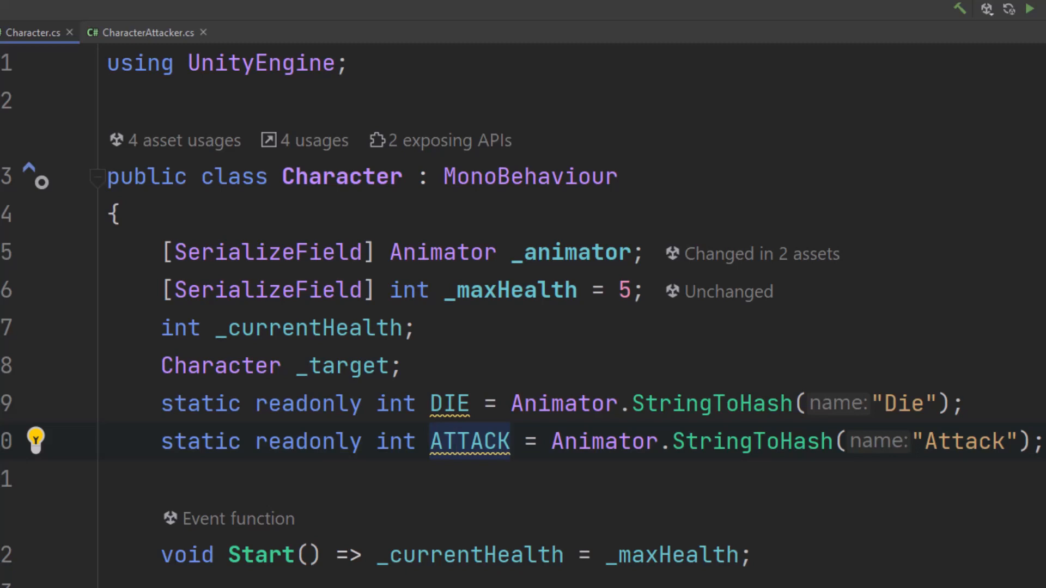
{"action": "scroll", "scroll_direction": "down", "scroll_amount": 3}
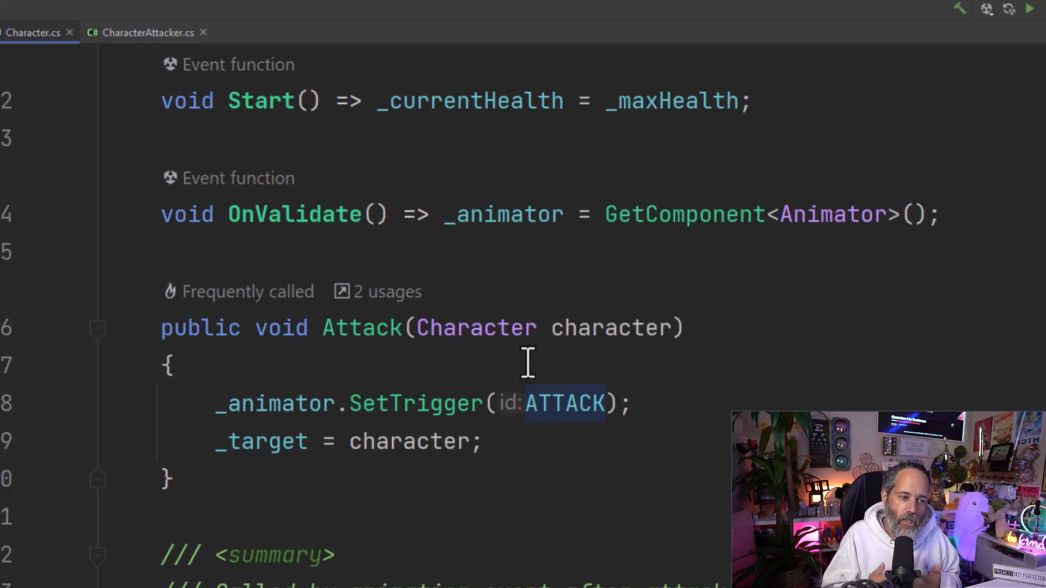
Step: Review the ATTACK and DIE hash usages in Attack and AttackLand
{"action": "scroll", "scroll_direction": "down", "scroll_amount": 3}
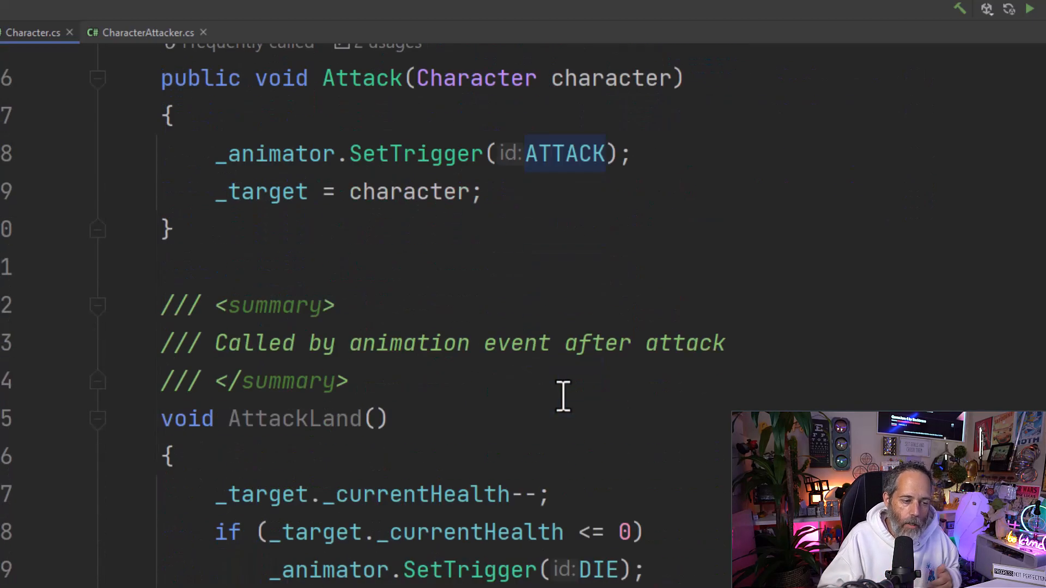
{"action": "mouse_move", "coordinate": [241, 534]}
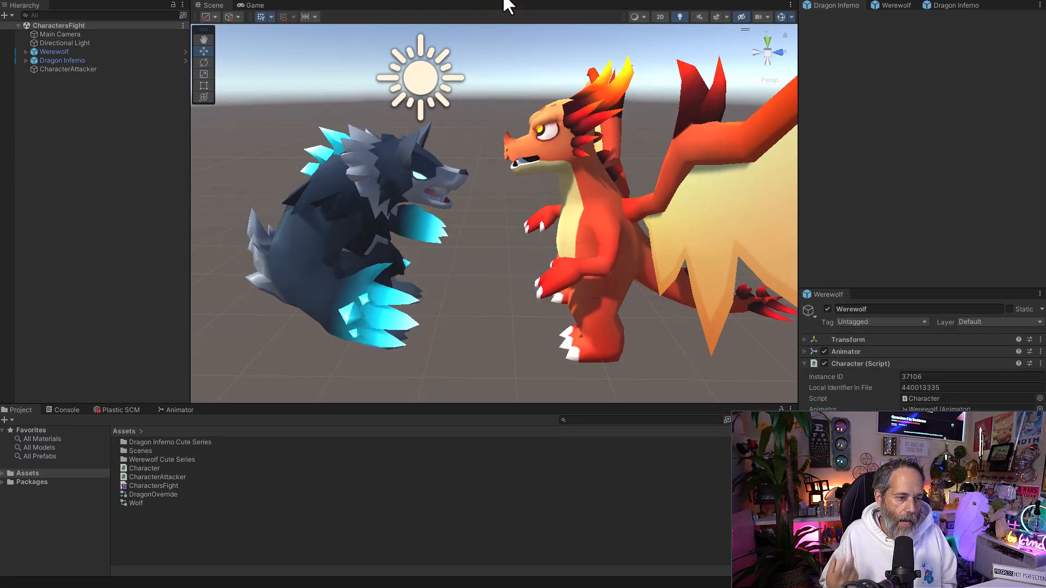
Step: Test the game again, then return to AttackLand in Rider's Character script
{"action": "left_click", "coordinate": [253, 5]}
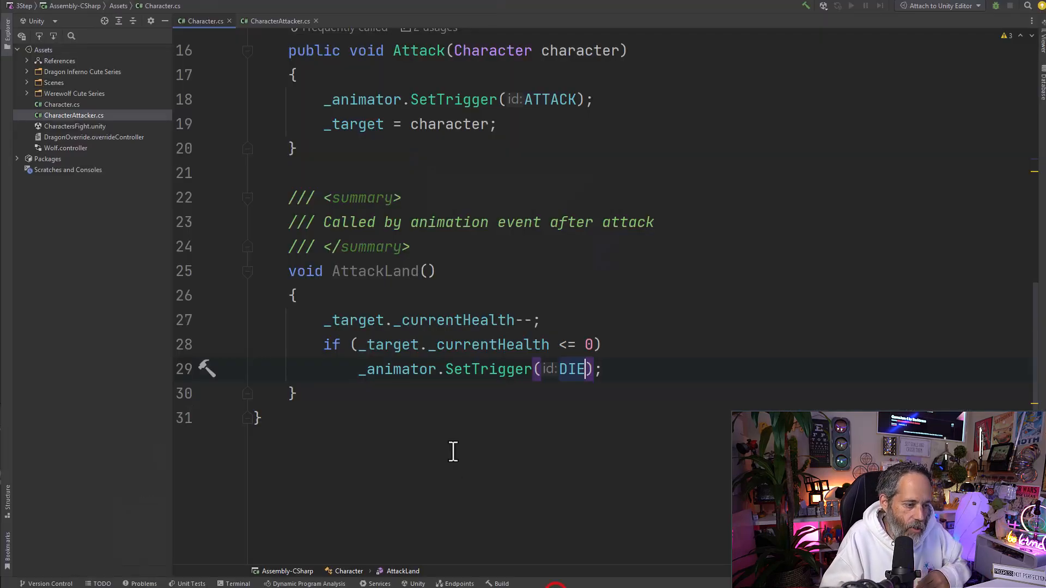
Step: Prefix the animator call on line 29 with _target. so DIE fires on the target
{"action": "left_click", "coordinate": [357, 369]}
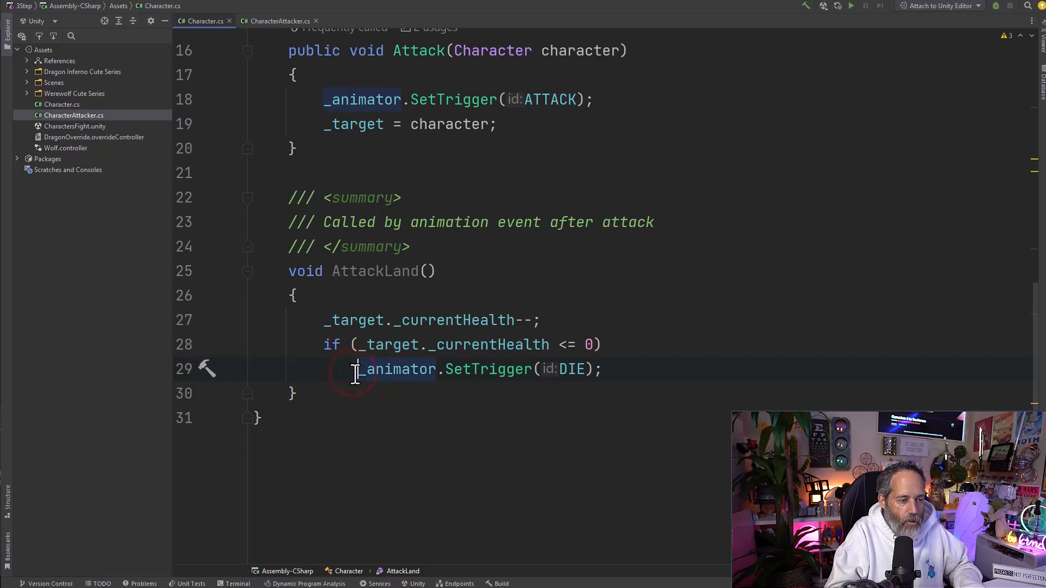
{"action": "type", "text": "_target."}
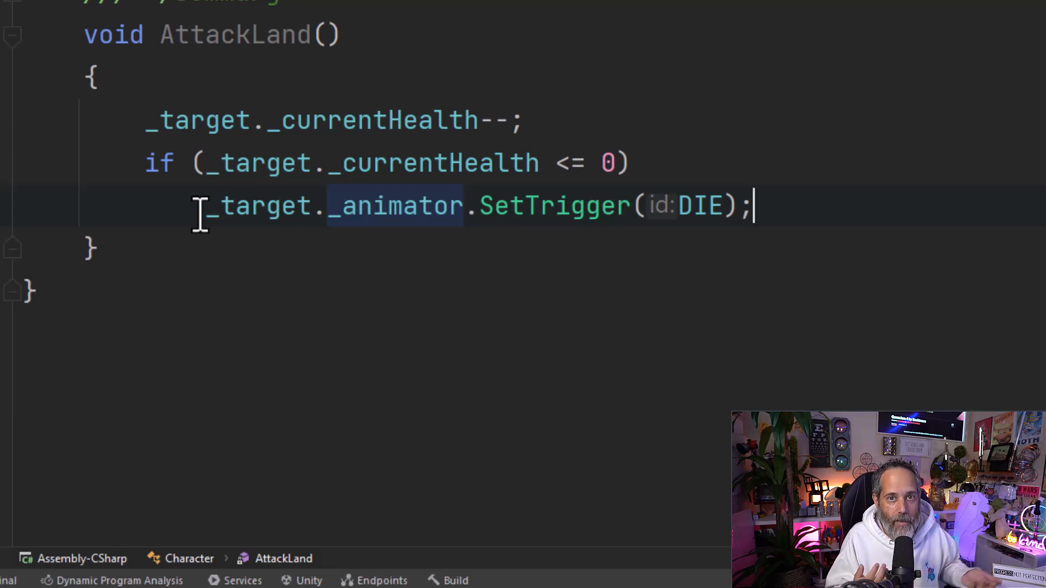
{"action": "mouse_move", "coordinate": [59, 190]}
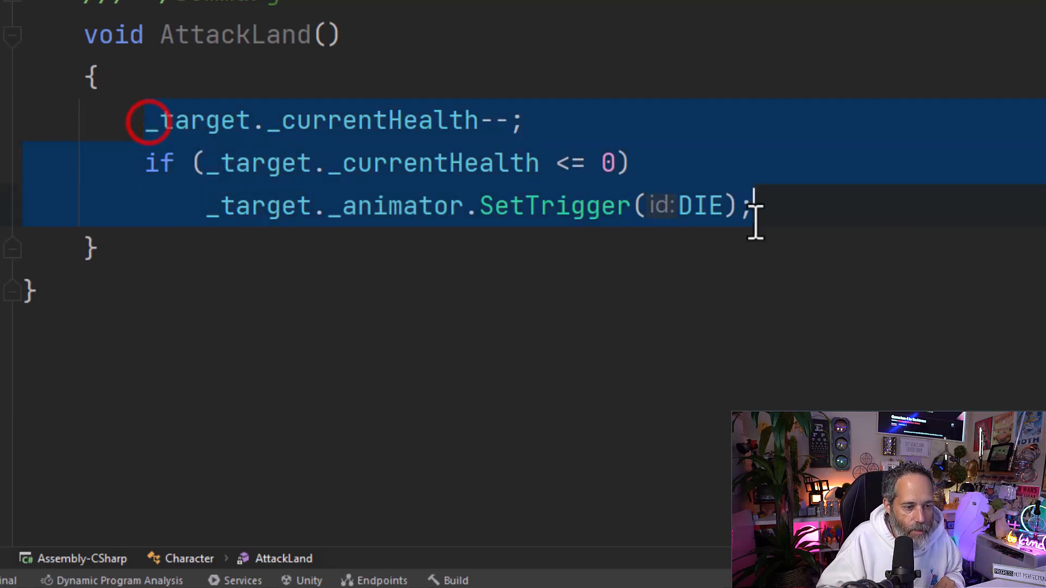
{"action": "mouse_move", "coordinate": [774, 367]}
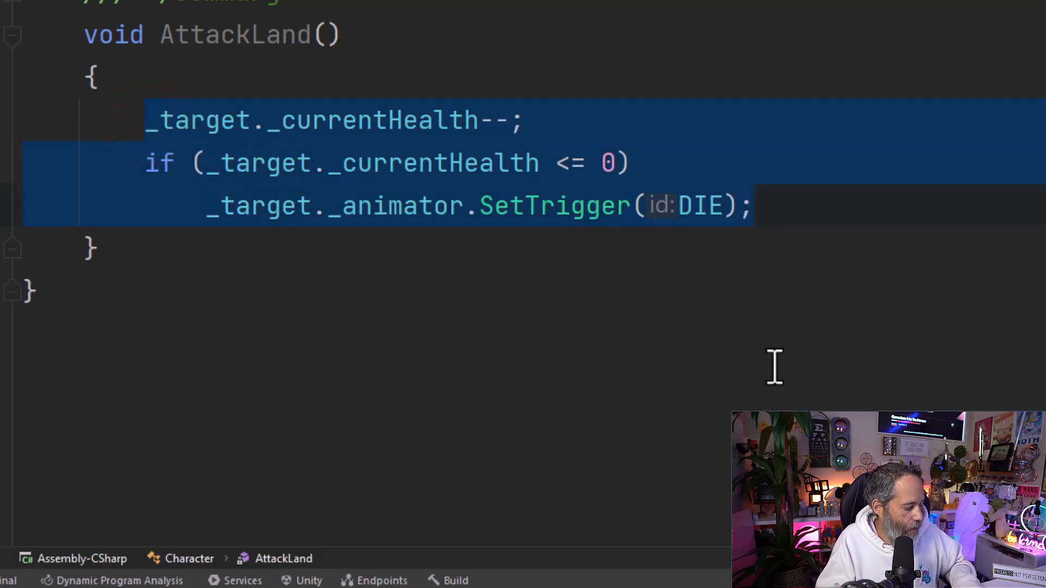
{"action": "mouse_move", "coordinate": [653, 237]}
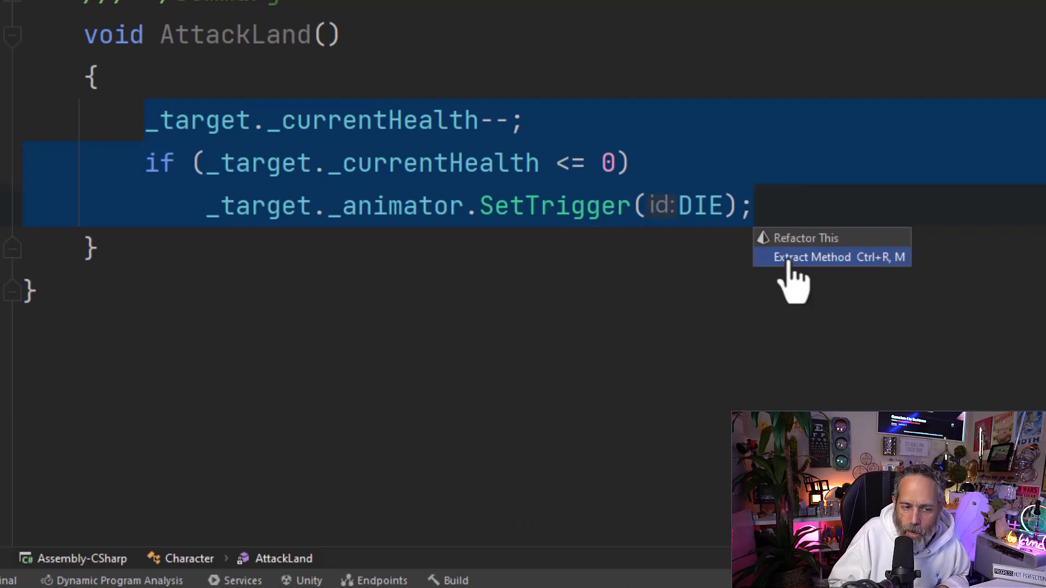
Step: Extract the health-lowering and DIE trigger lines into a class method named TakeHit
{"action": "left_click", "coordinate": [836, 256]}
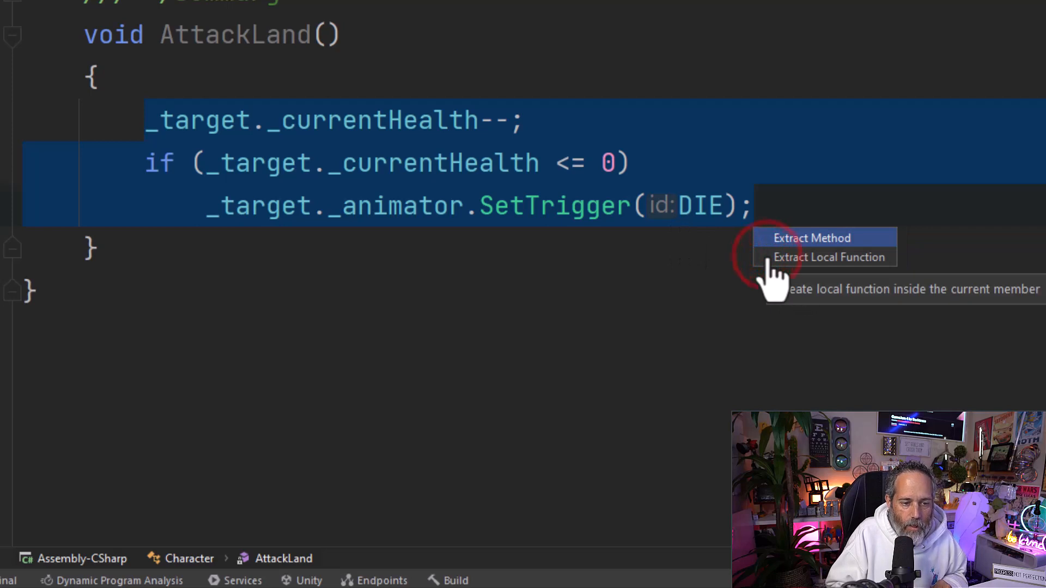
{"action": "left_click", "coordinate": [812, 238]}
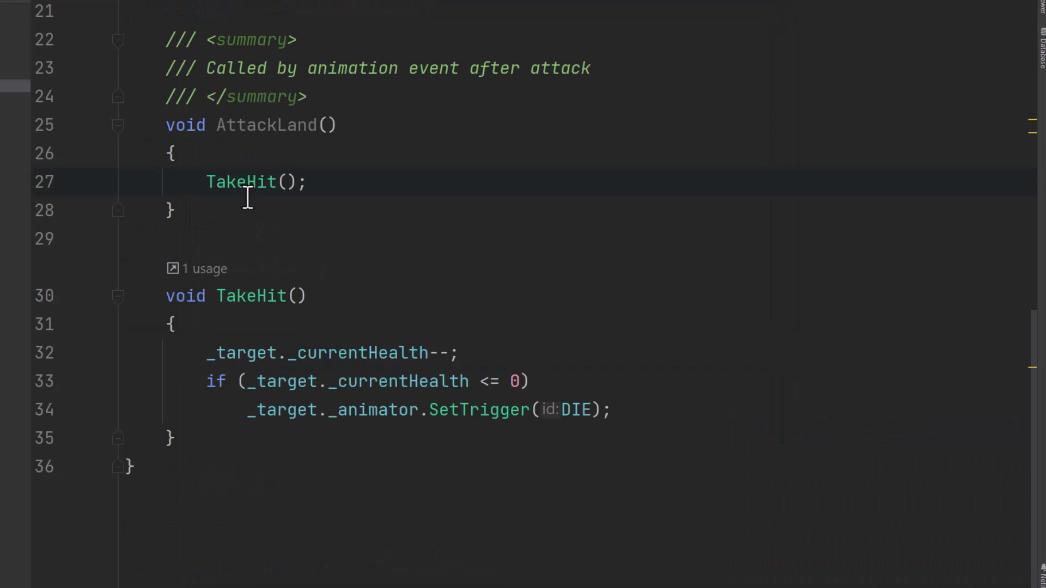
{"action": "mouse_move", "coordinate": [237, 232]}
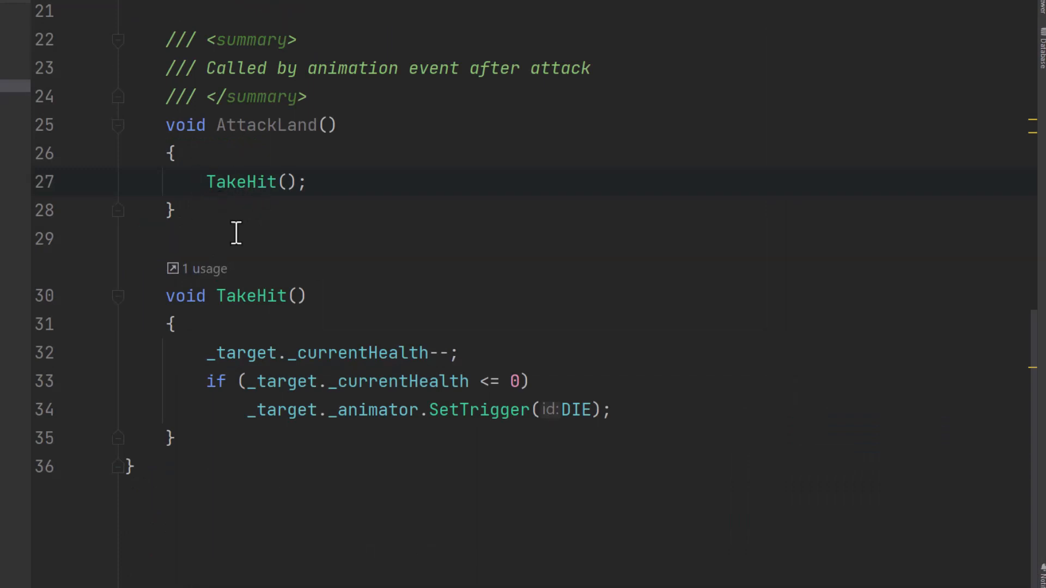
{"action": "mouse_move", "coordinate": [254, 434]}
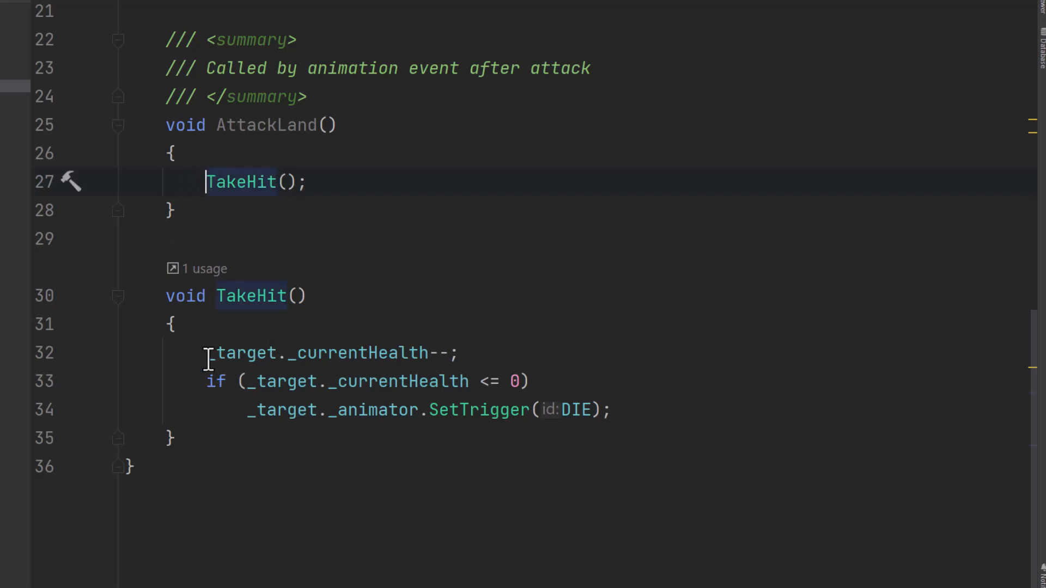
Step: Call _target.TakeHit() in AttackLand and drop the _target. prefixes inside TakeHit
{"action": "type", "text": "_target."}
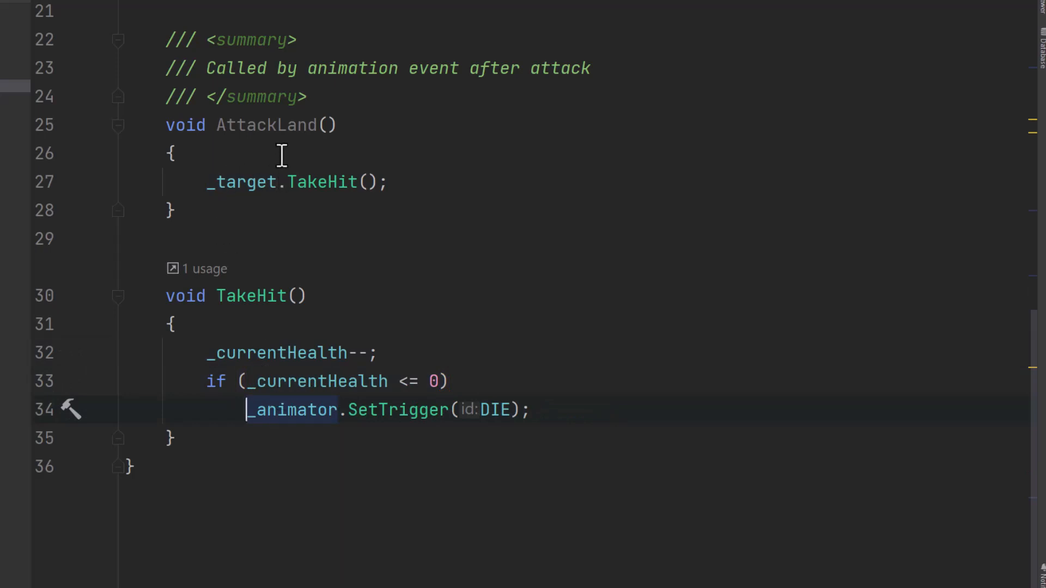
{"action": "mouse_move", "coordinate": [314, 181]}
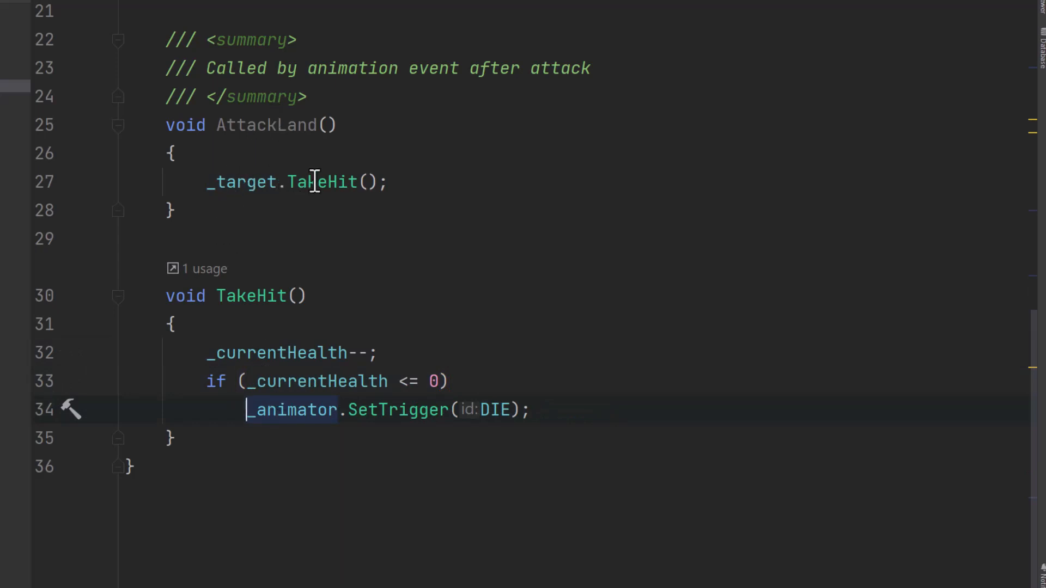
{"action": "mouse_move", "coordinate": [314, 353]}
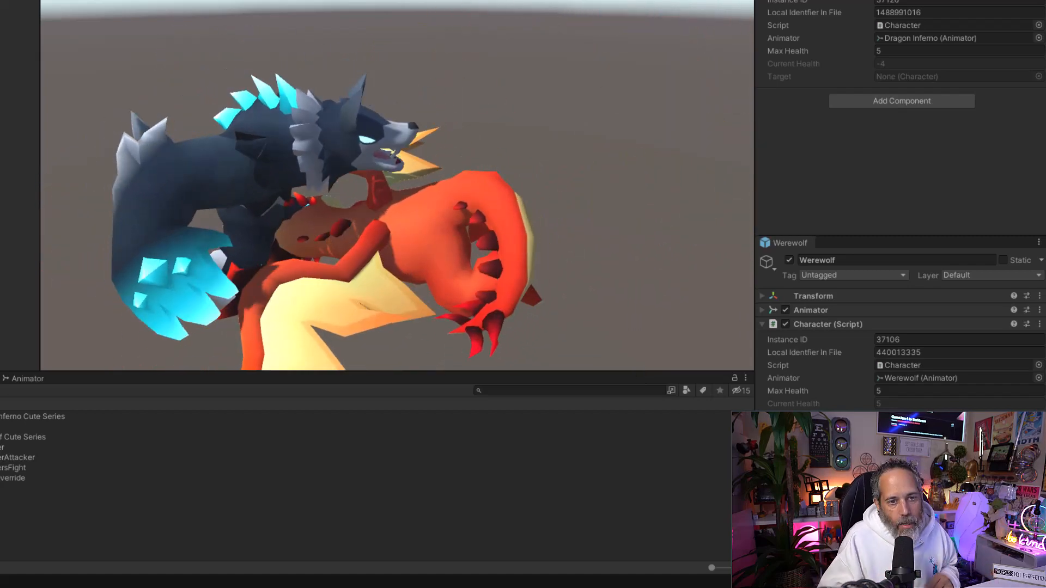
Step: Wrap TakeHit's death branch in braces and add Destroy(gameObject, 4f) after SetTrigger
{"action": "left_click", "coordinate": [901, 30]}
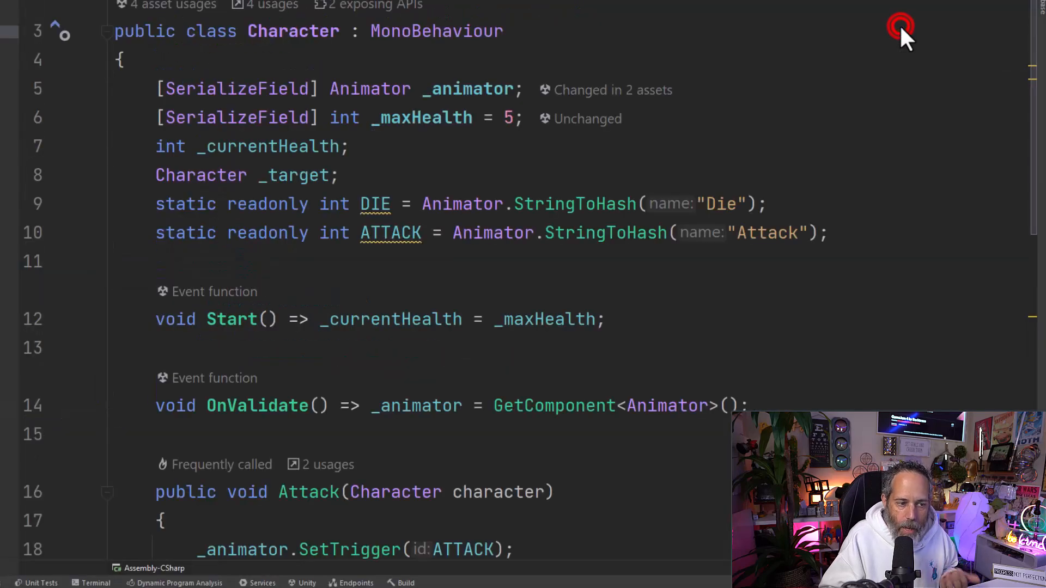
{"action": "scroll", "scroll_direction": "down", "scroll_amount": 3}
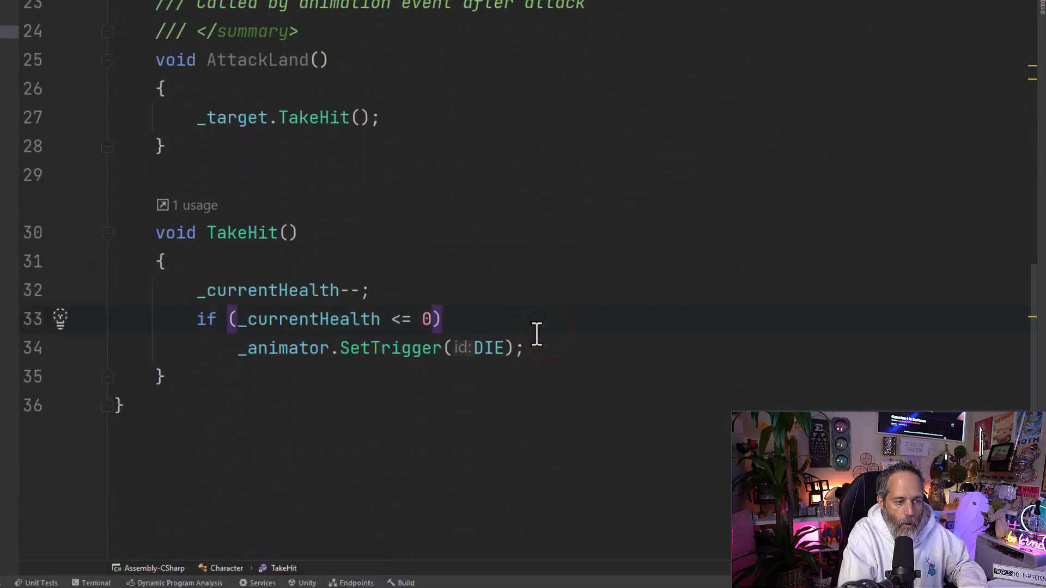
{"action": "type", "text": "{"}
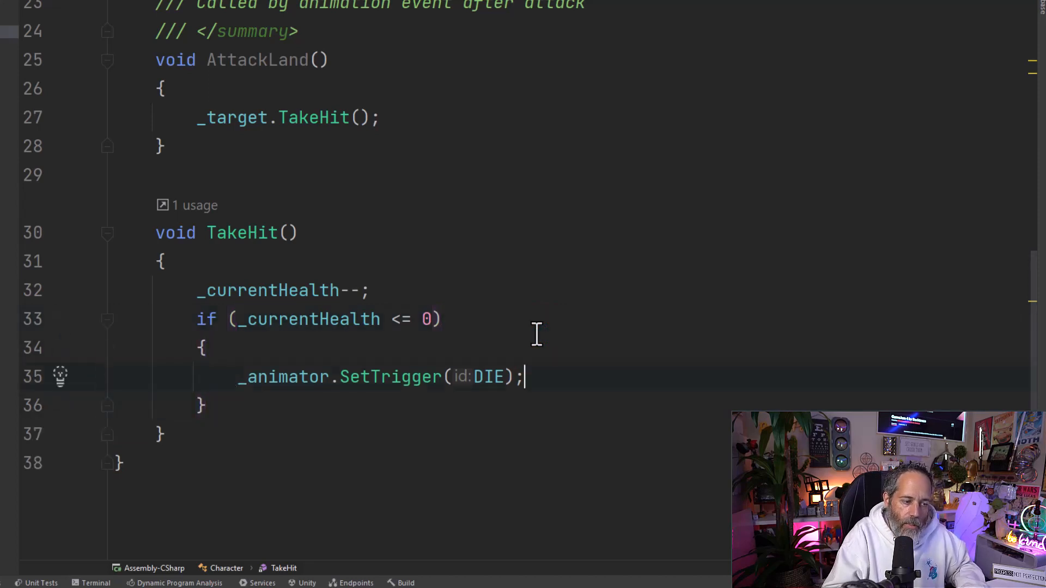
{"action": "type", "text": "Destroy();"}
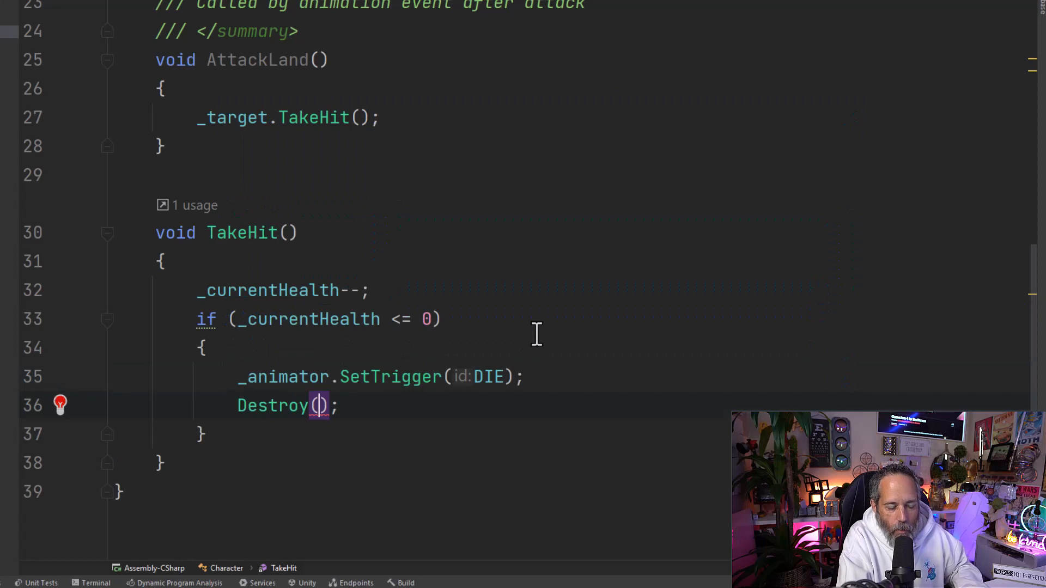
{"action": "type", "text": "gameObject, 4"}
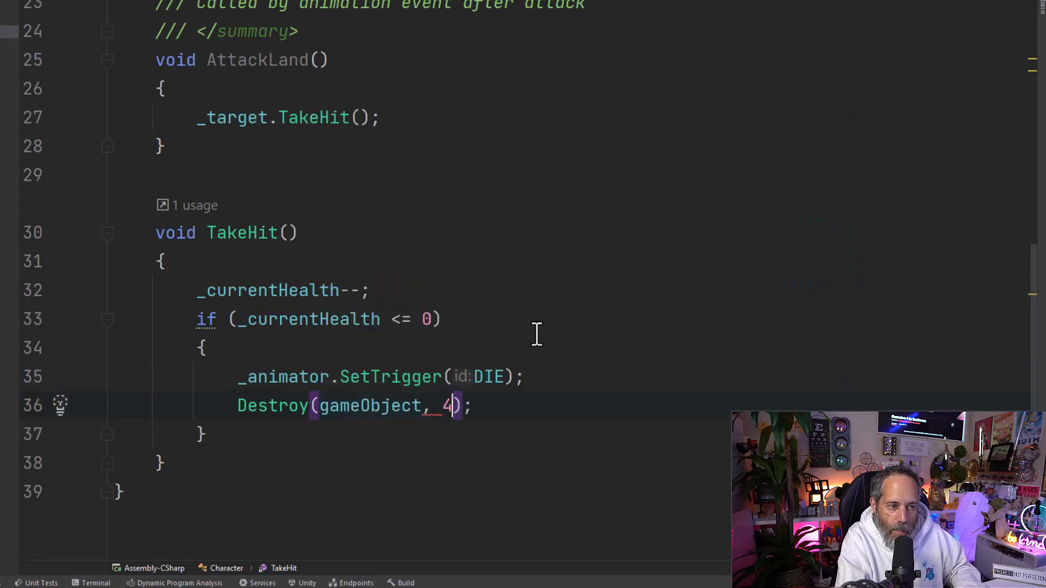
{"action": "type", "text": "f"}
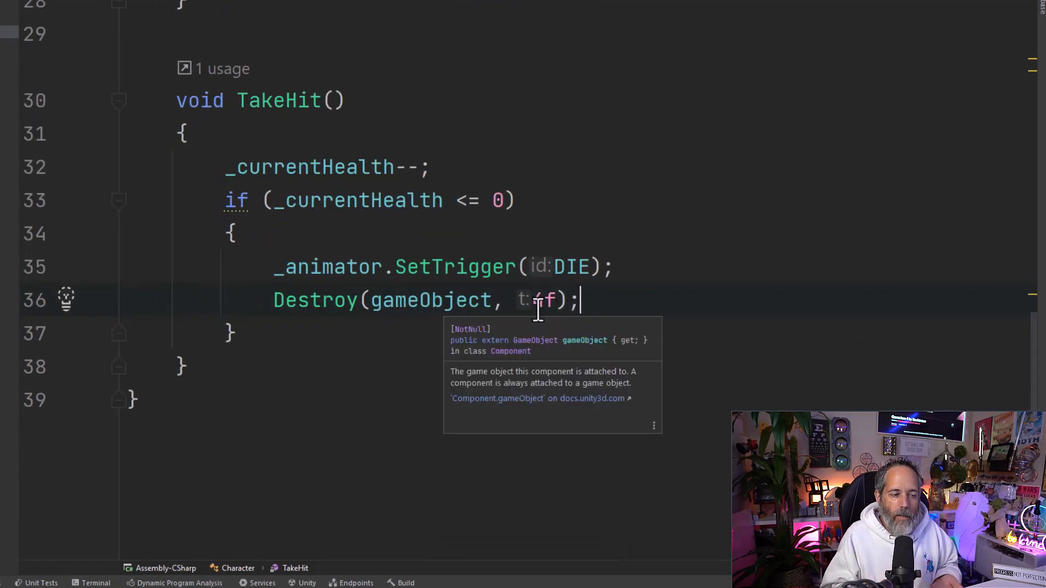
{"action": "type", "text": "4"}
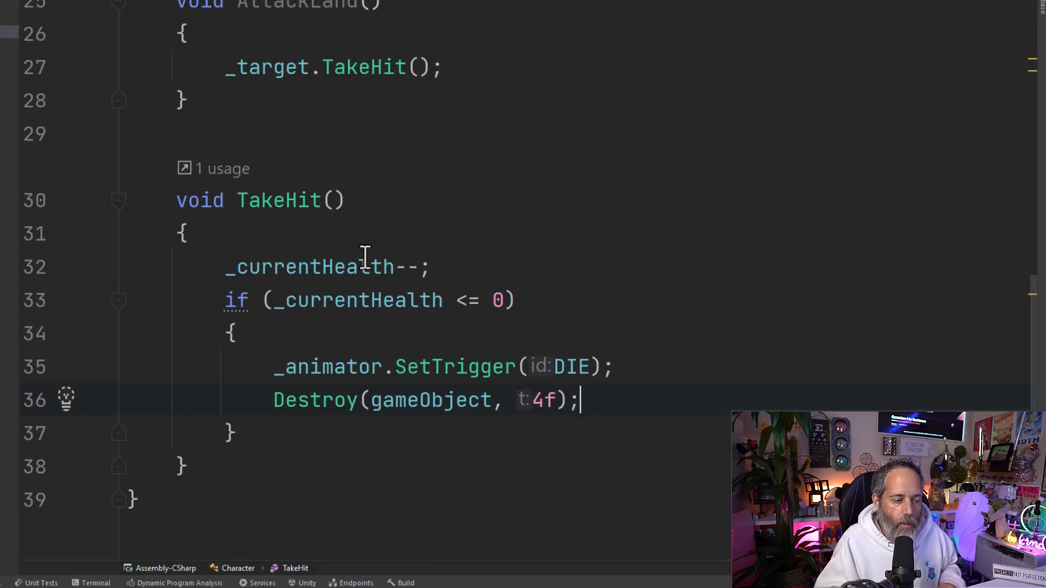
Step: Add an early 'if (_currentHealth <= 0) return;' guard at the top of TakeHit
{"action": "double_click", "coordinate": [309, 267]}
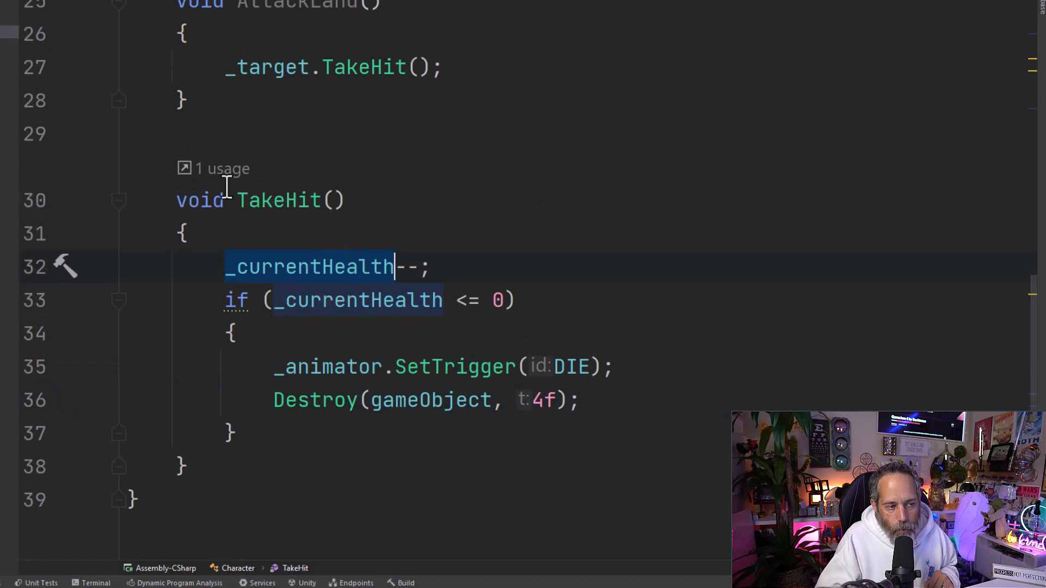
{"action": "mouse_move", "coordinate": [350, 373]}
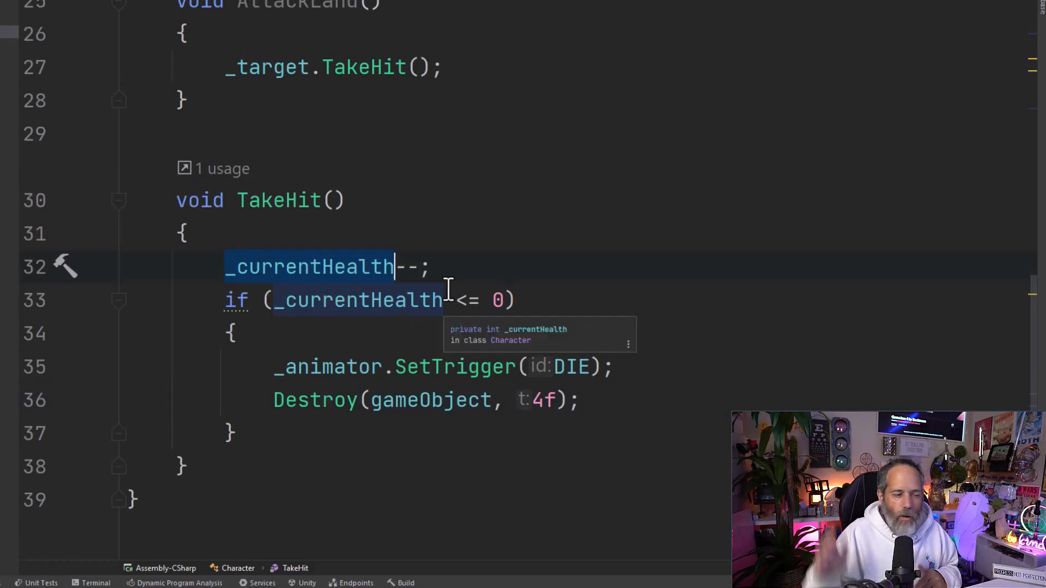
{"action": "key", "text": "enter"}
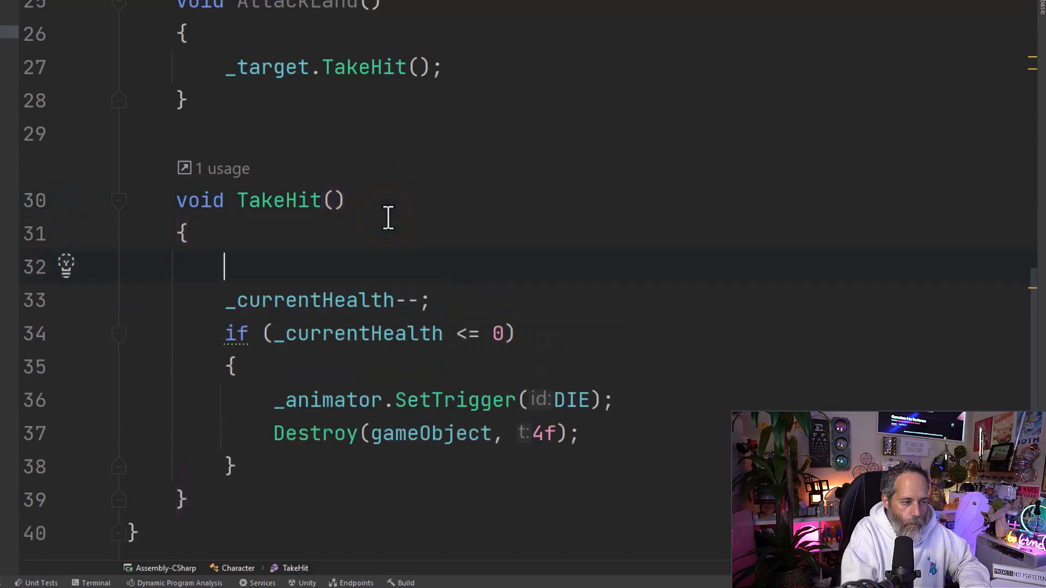
{"action": "type", "text": "if (_currentHealth <= 0"}
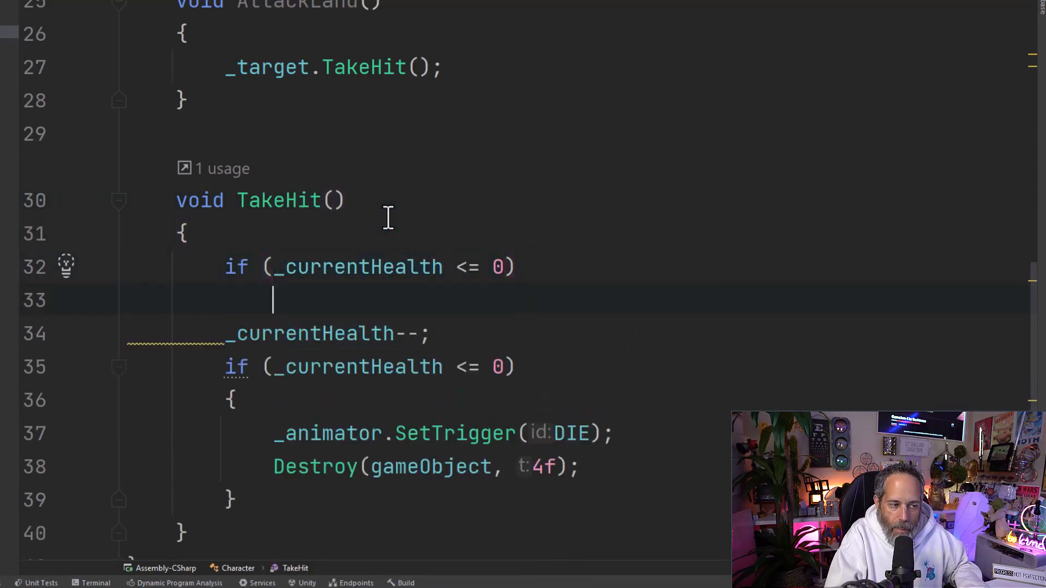
{"action": "type", "text": "return;"}
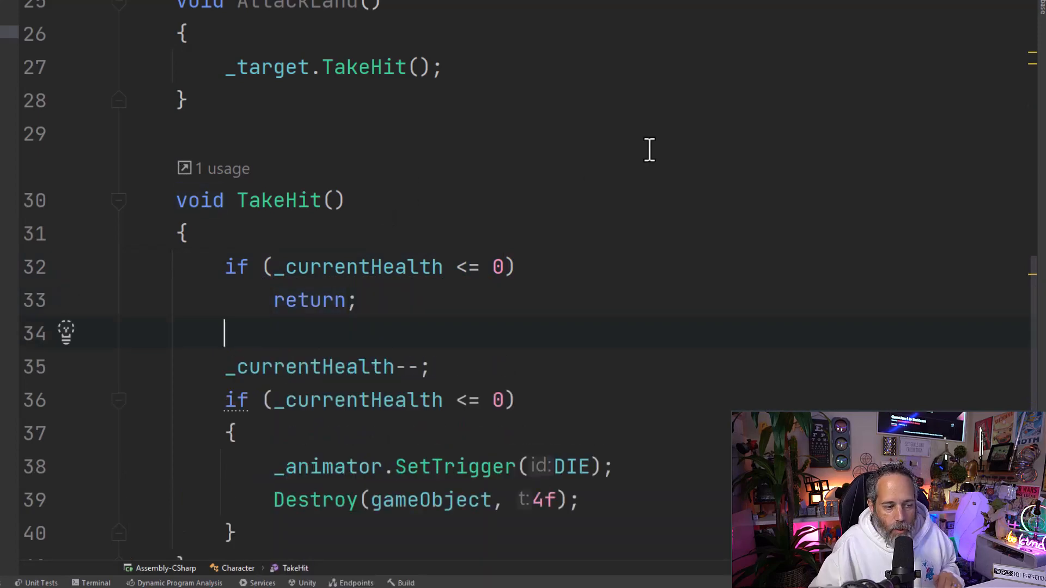
{"action": "scroll", "scroll_direction": "down", "scroll_amount": 3}
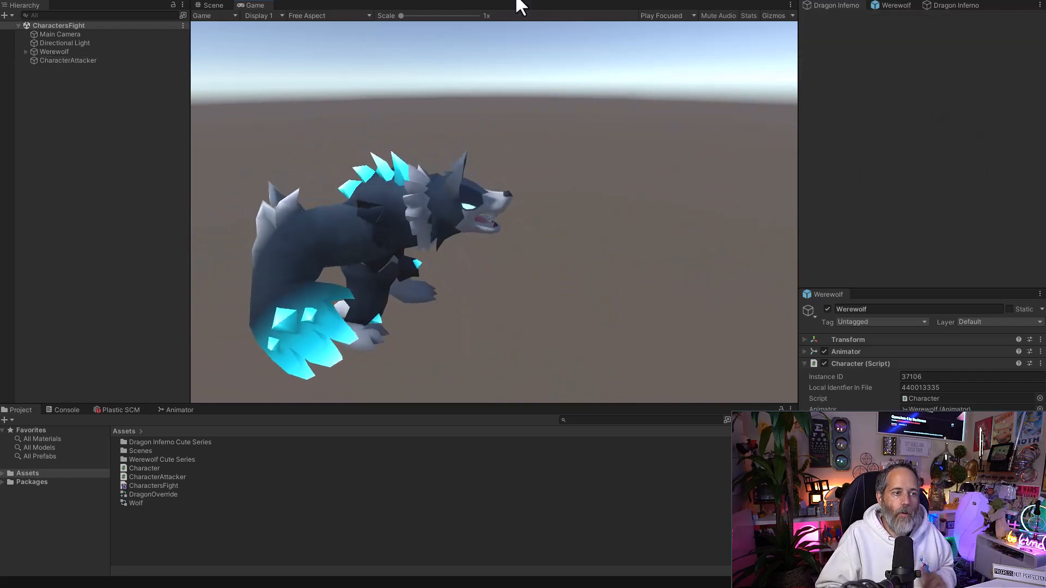
Step: Stop Play mode after the dragon is destroyed, restoring the werewolf and dragon
{"action": "left_click", "coordinate": [209, 5]}
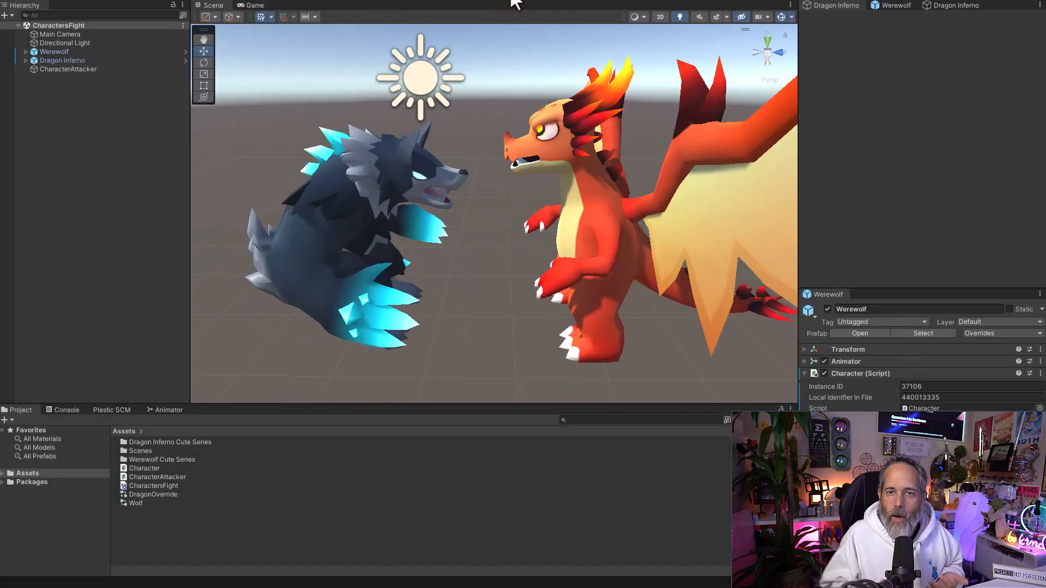